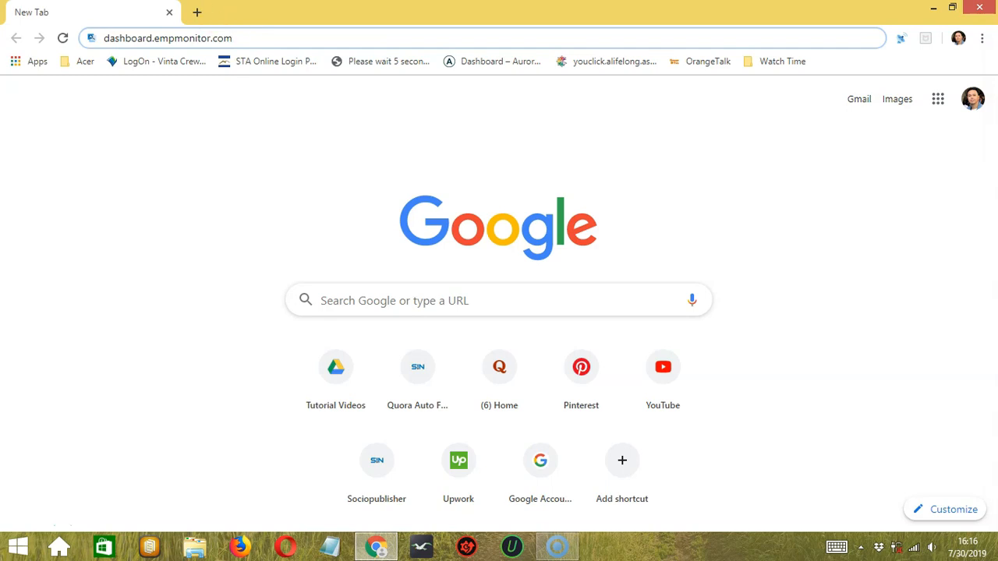
- Load the EmpMonitor dashboard site in Chrome at dashboard.empmonitor.com
{"action": "left_click", "coordinate": [250, 38]}
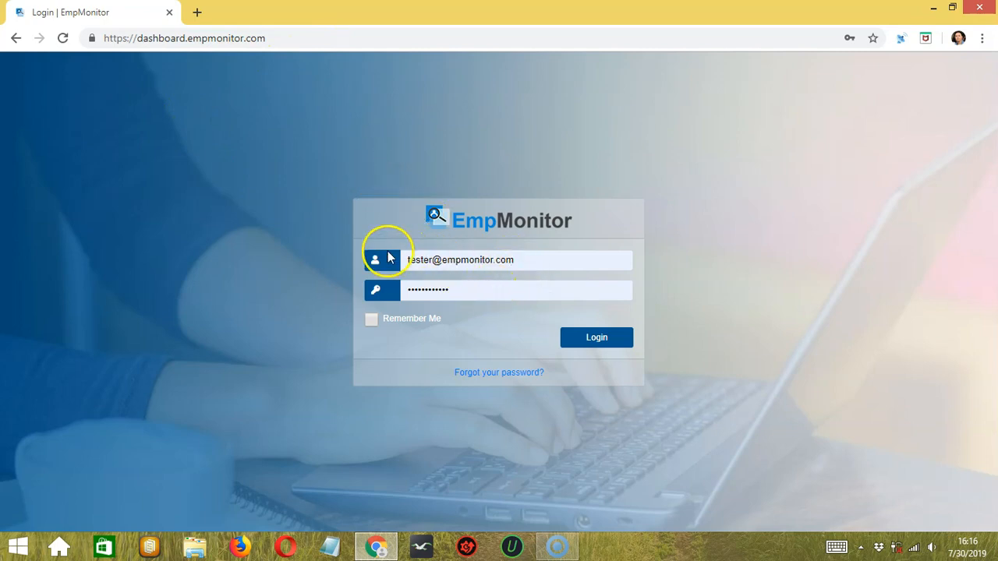
{"action": "mouse_move", "coordinate": [400, 301]}
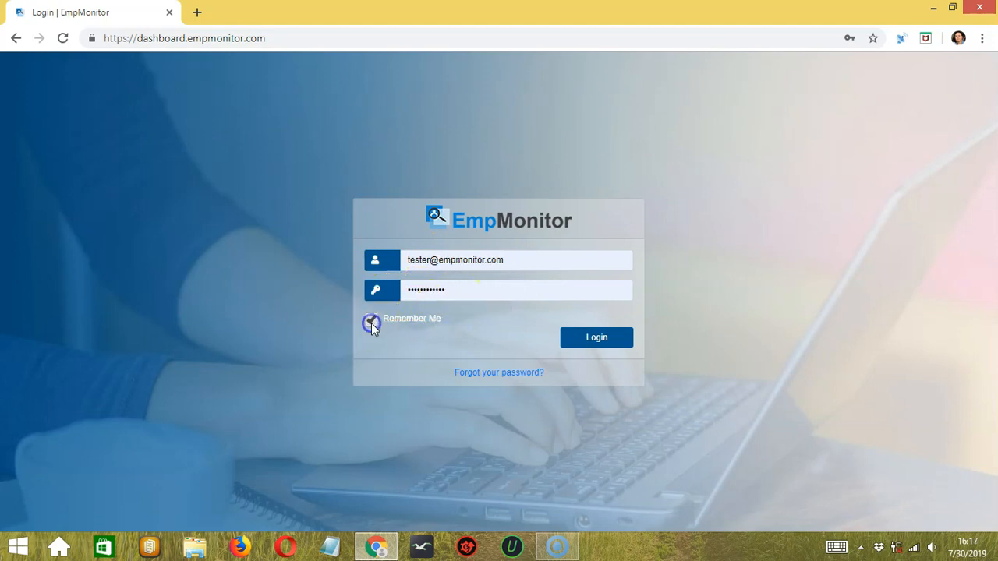
- Sign in to the admin dashboard with Remember Me checked
{"action": "left_click", "coordinate": [371, 318]}
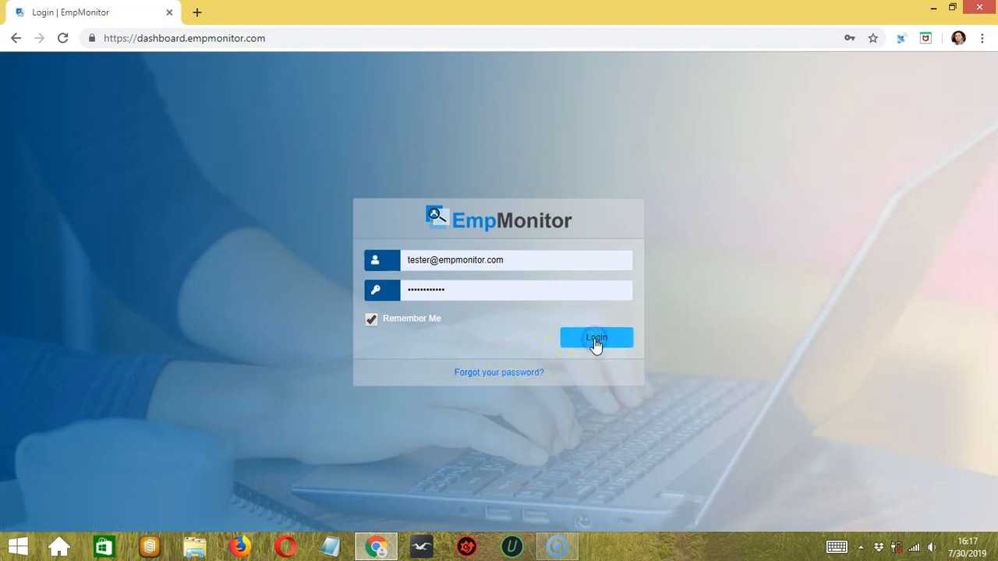
{"action": "left_click", "coordinate": [595, 337]}
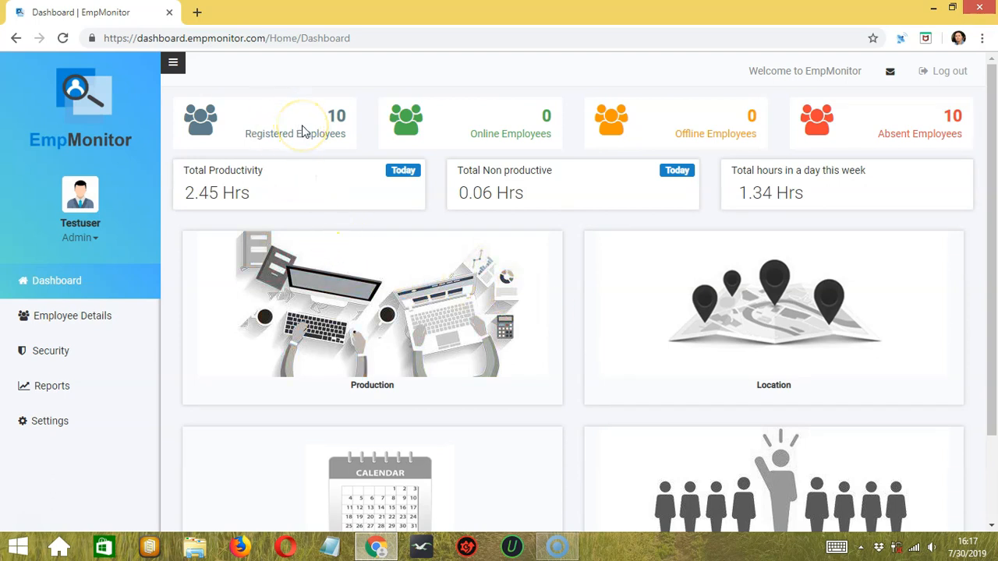
{"action": "mouse_move", "coordinate": [514, 140]}
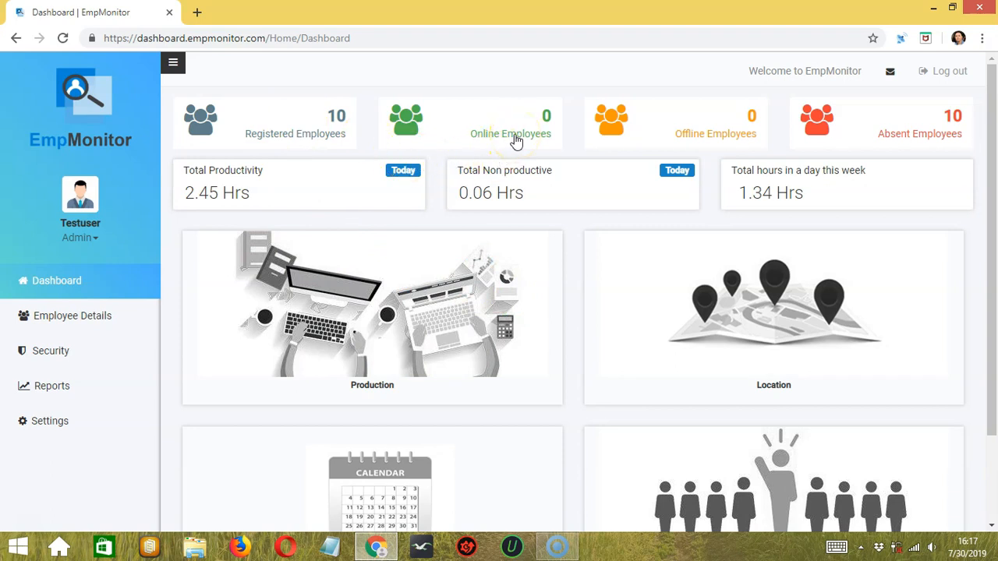
{"action": "mouse_move", "coordinate": [727, 147]}
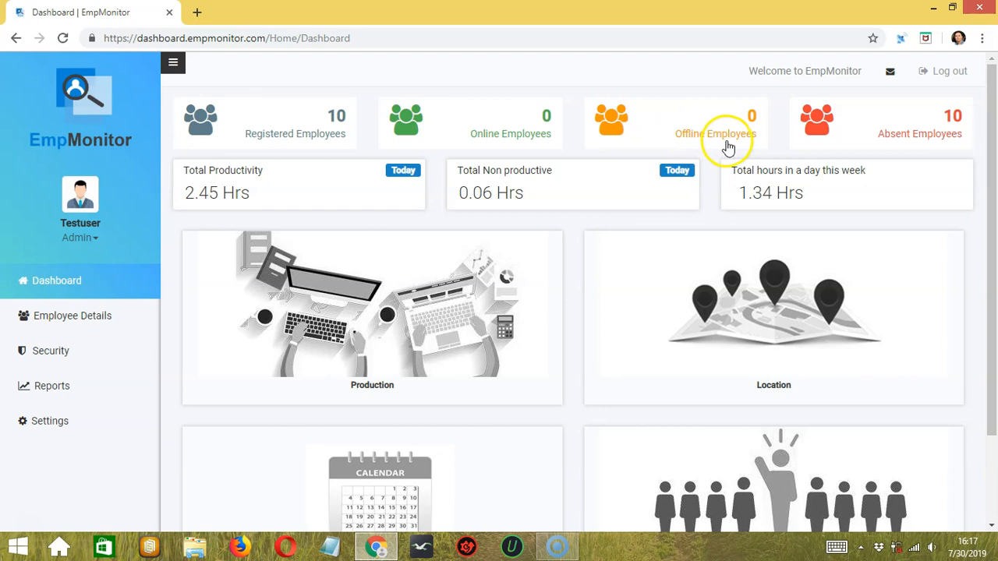
{"action": "mouse_move", "coordinate": [752, 144]}
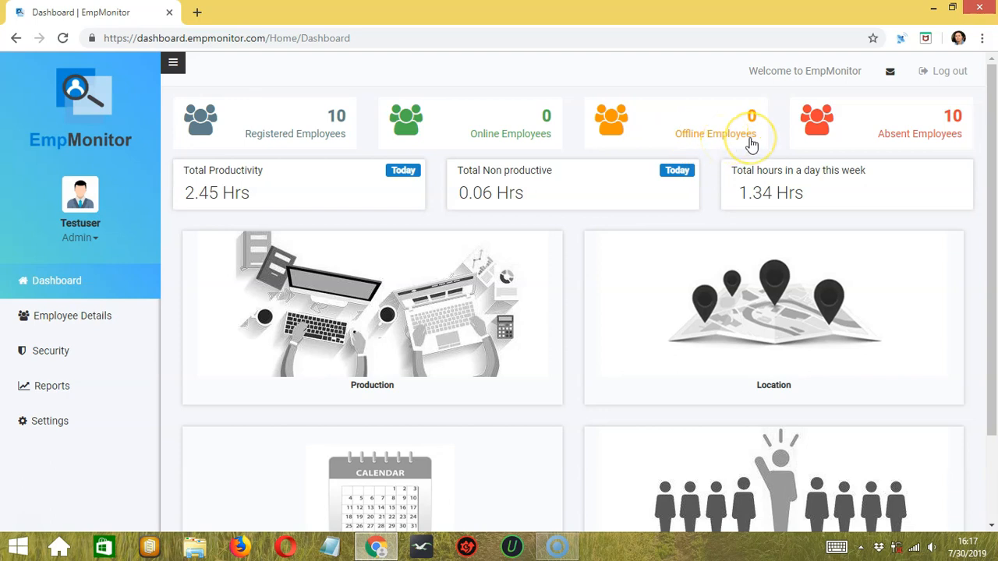
{"action": "mouse_move", "coordinate": [798, 143]}
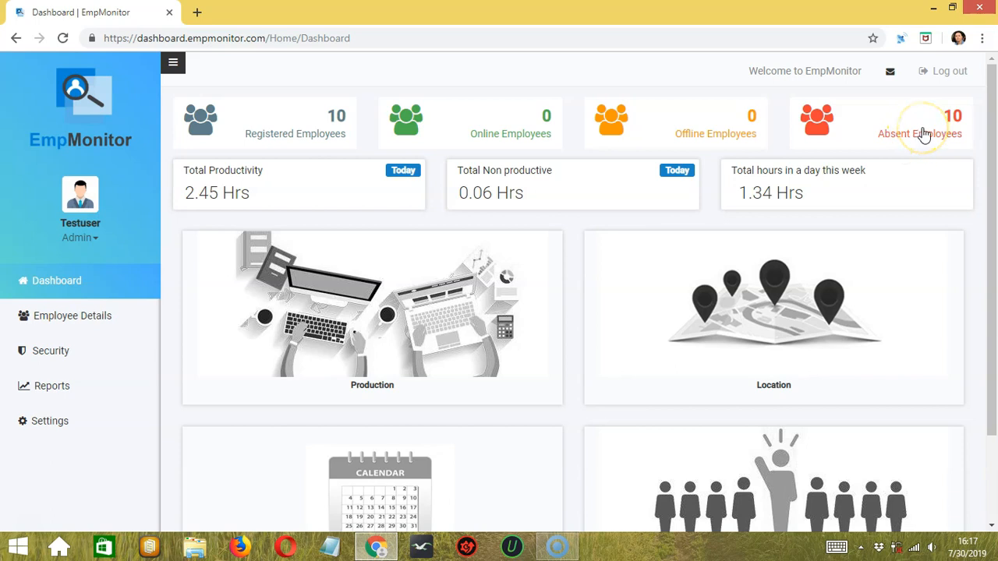
{"action": "mouse_move", "coordinate": [515, 145]}
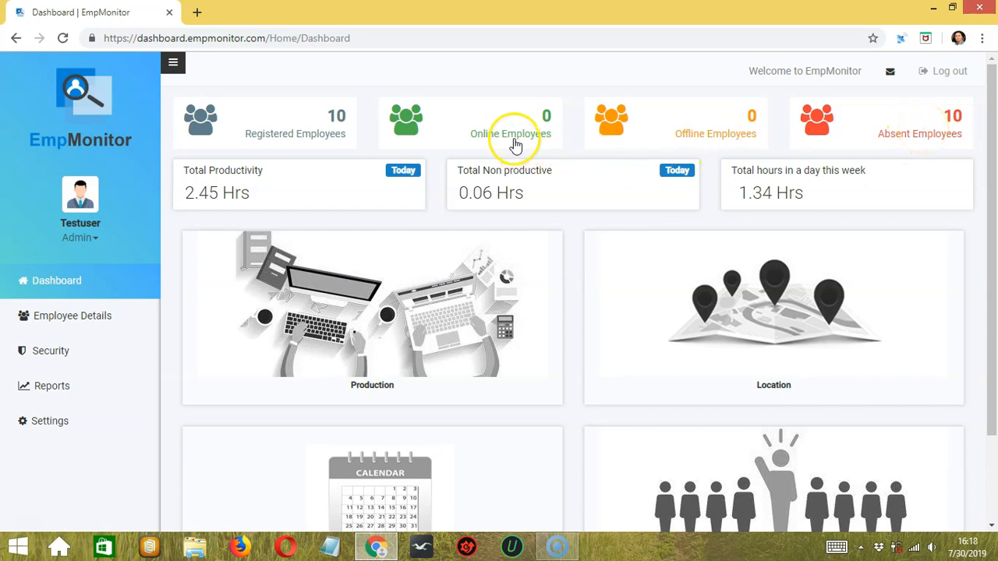
{"action": "mouse_move", "coordinate": [895, 109]}
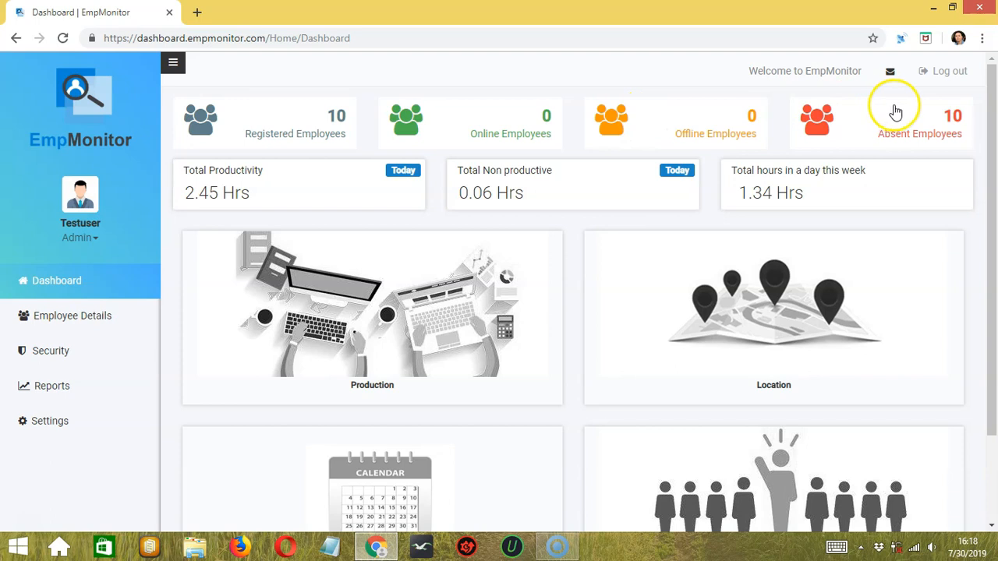
{"action": "mouse_move", "coordinate": [785, 118]}
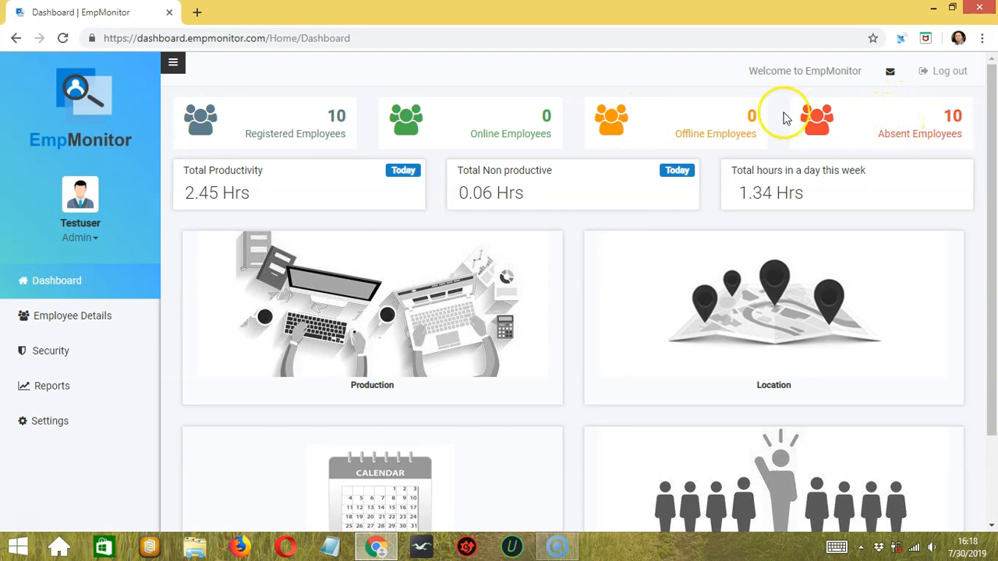
{"action": "left_click", "coordinate": [406, 122]}
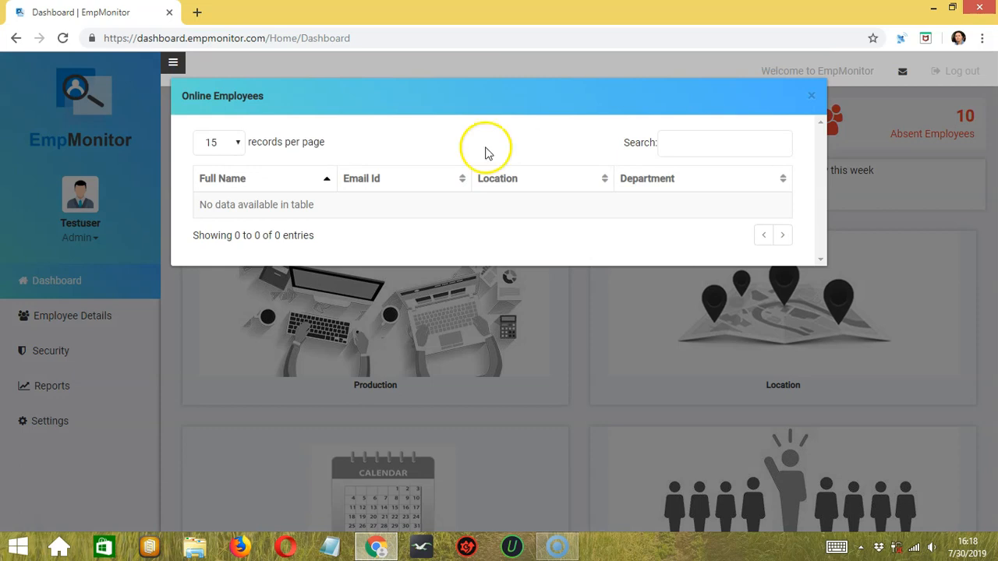
{"action": "mouse_move", "coordinate": [396, 236]}
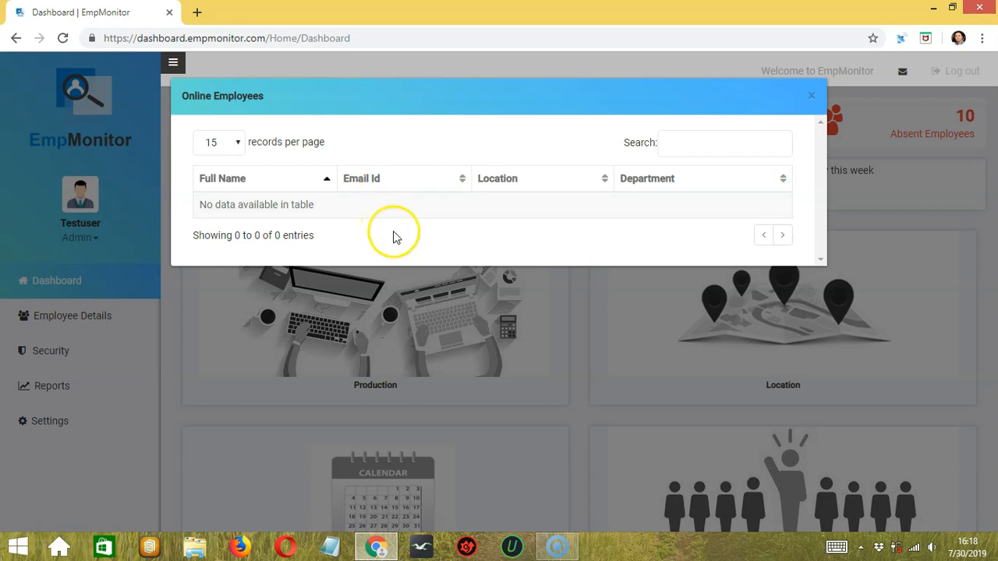
{"action": "mouse_move", "coordinate": [549, 191]}
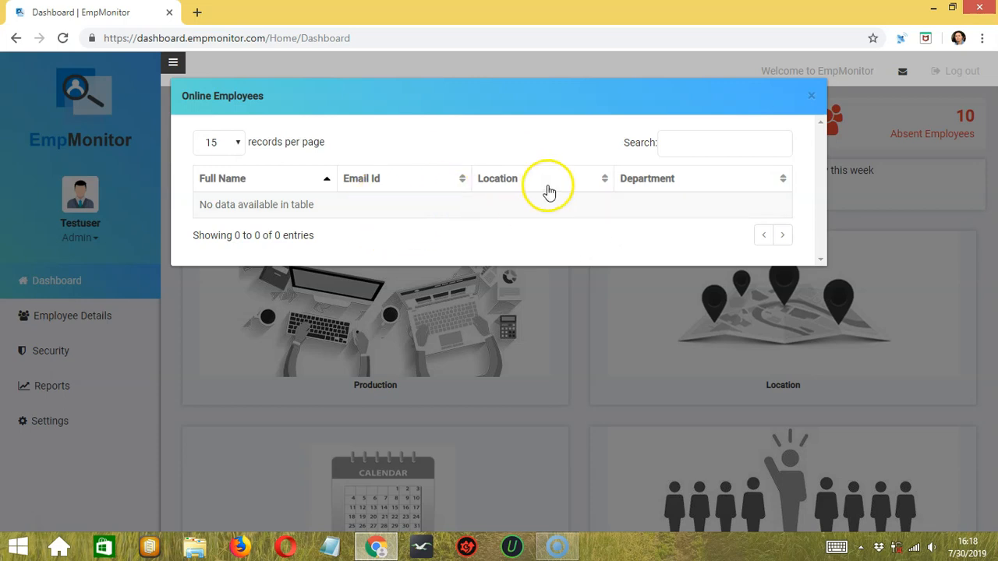
{"action": "mouse_move", "coordinate": [683, 195]}
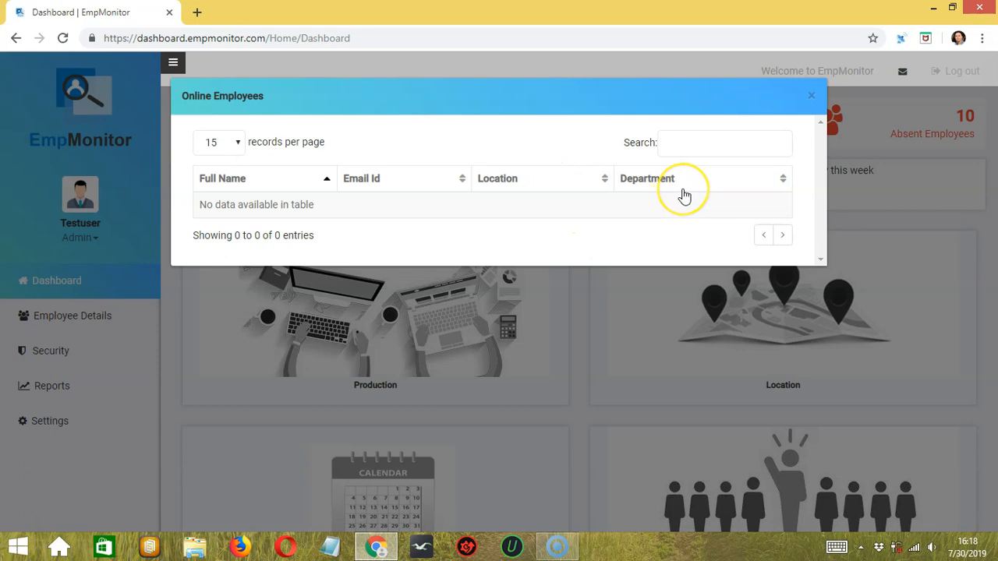
{"action": "mouse_move", "coordinate": [598, 212]}
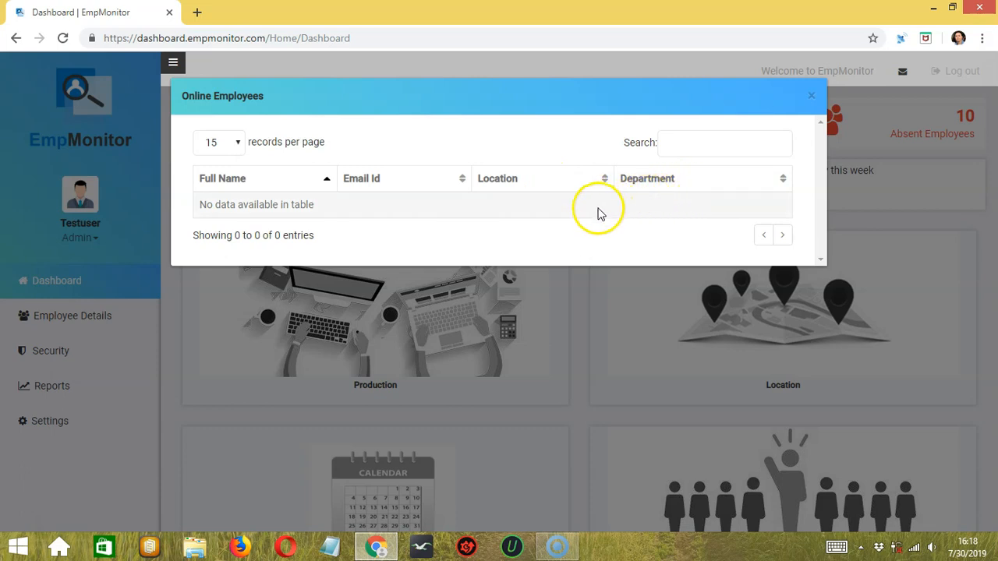
{"action": "mouse_move", "coordinate": [226, 153]}
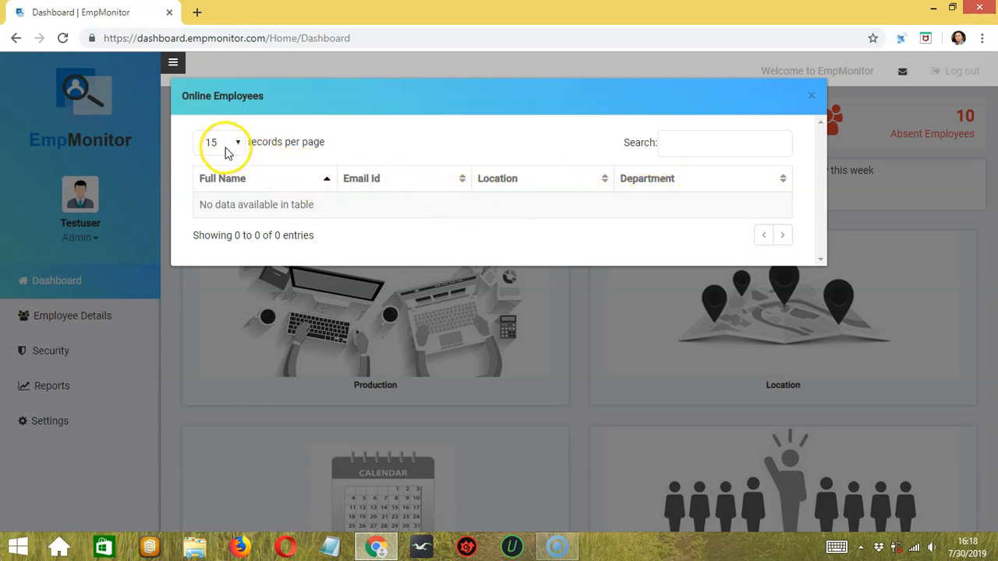
{"action": "left_click", "coordinate": [219, 142]}
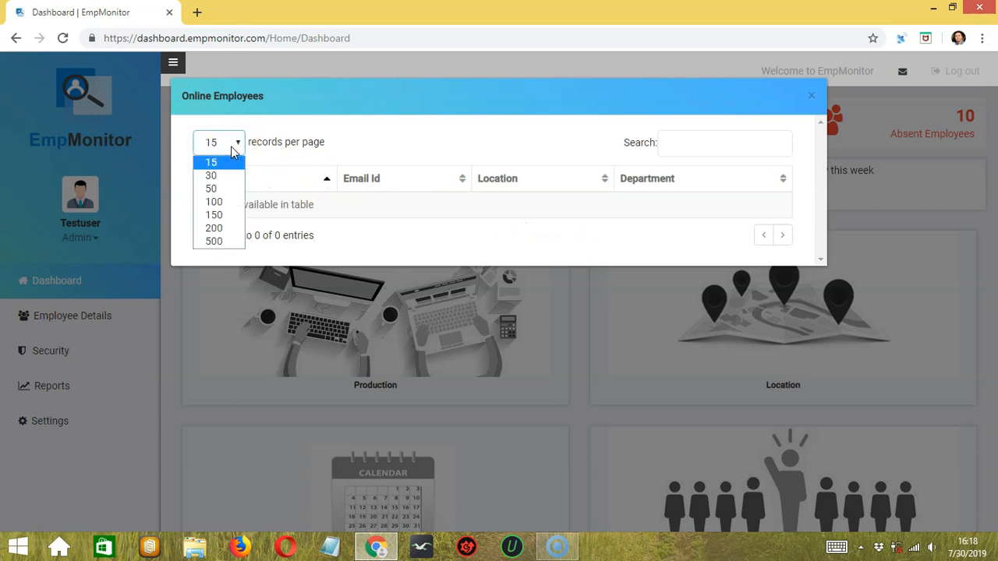
{"action": "left_click", "coordinate": [211, 161]}
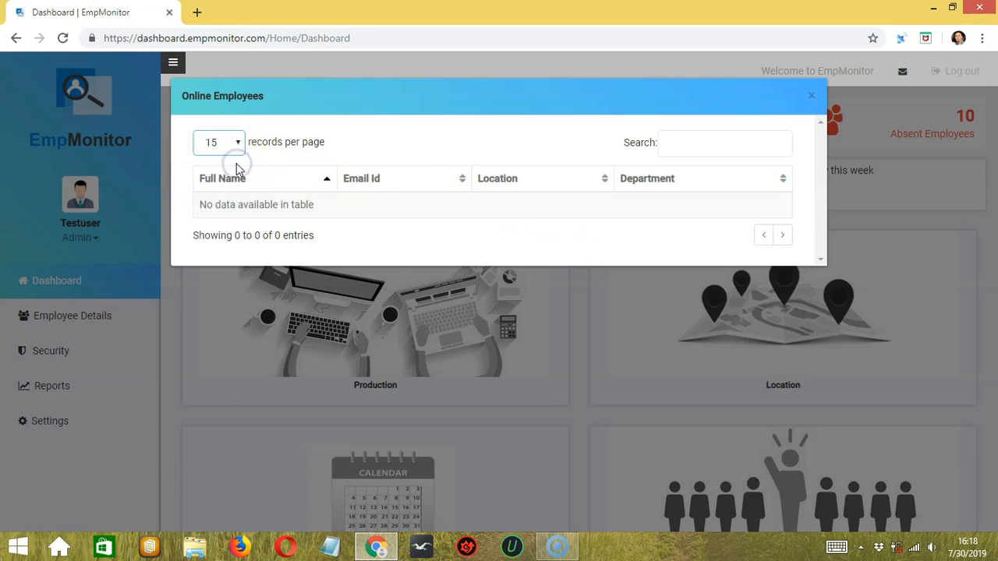
{"action": "mouse_move", "coordinate": [340, 169]}
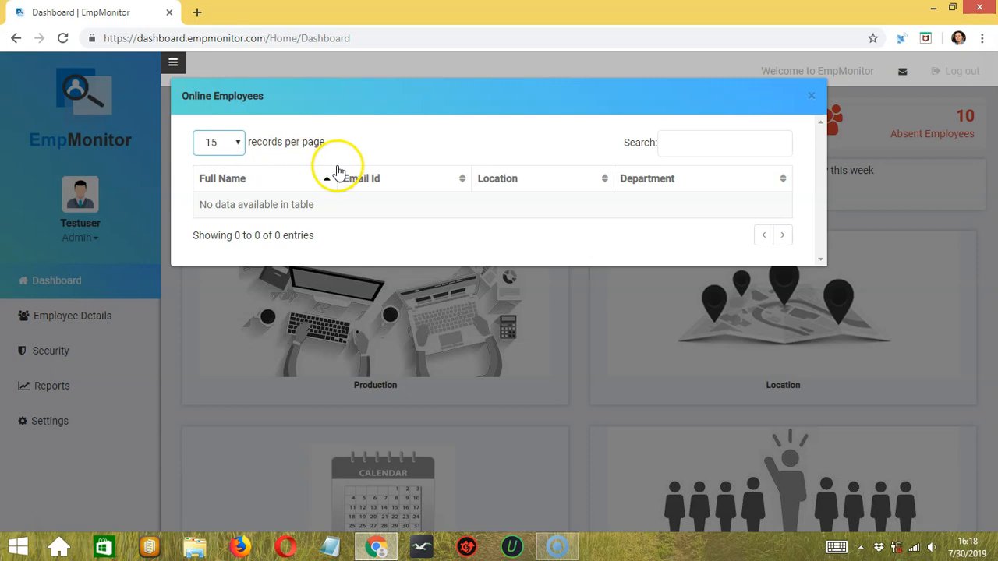
{"action": "left_click", "coordinate": [723, 144]}
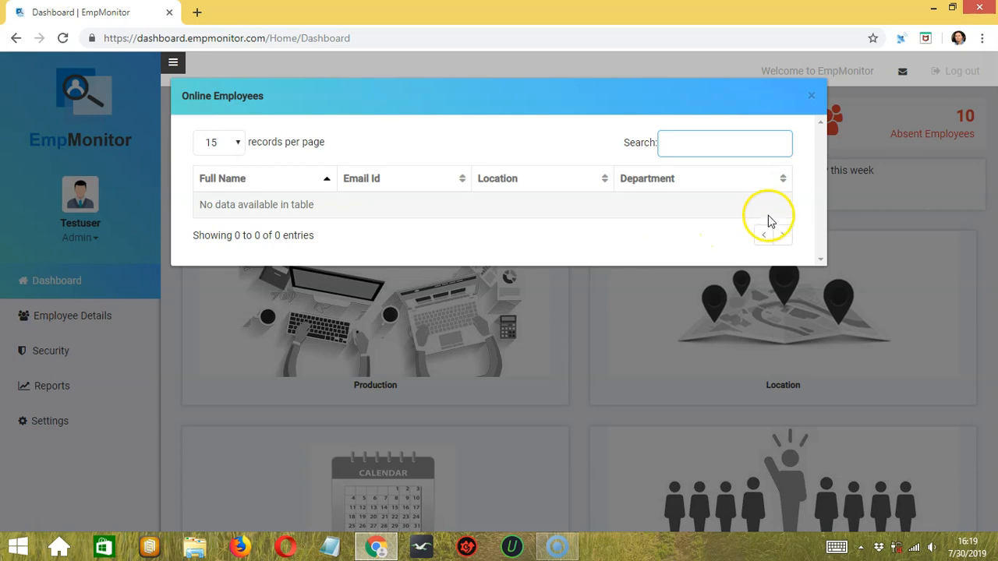
{"action": "left_click", "coordinate": [811, 95]}
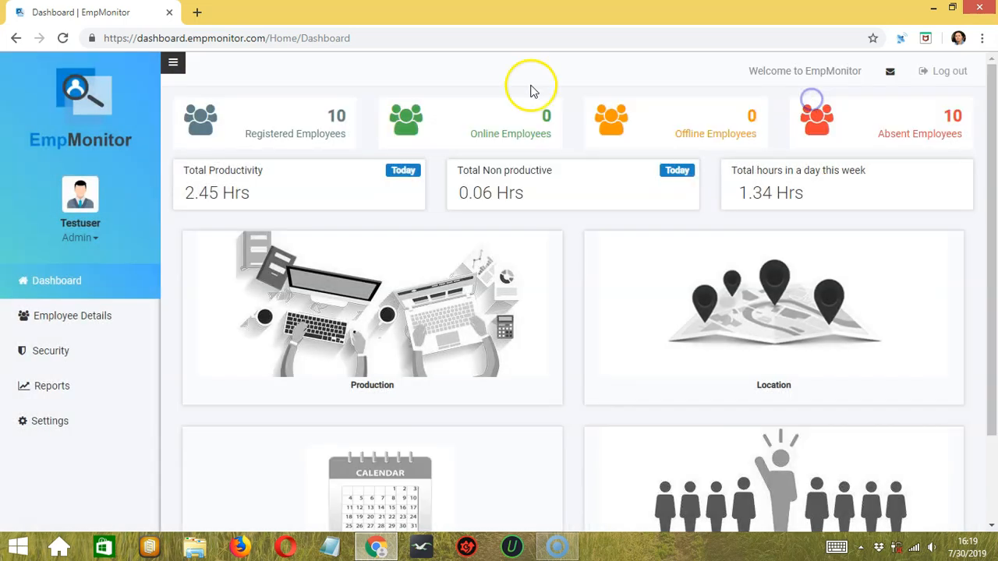
- View and close the Offline Employees list, then search Absent Employees for 'joh' and close it
{"action": "left_click", "coordinate": [675, 121]}
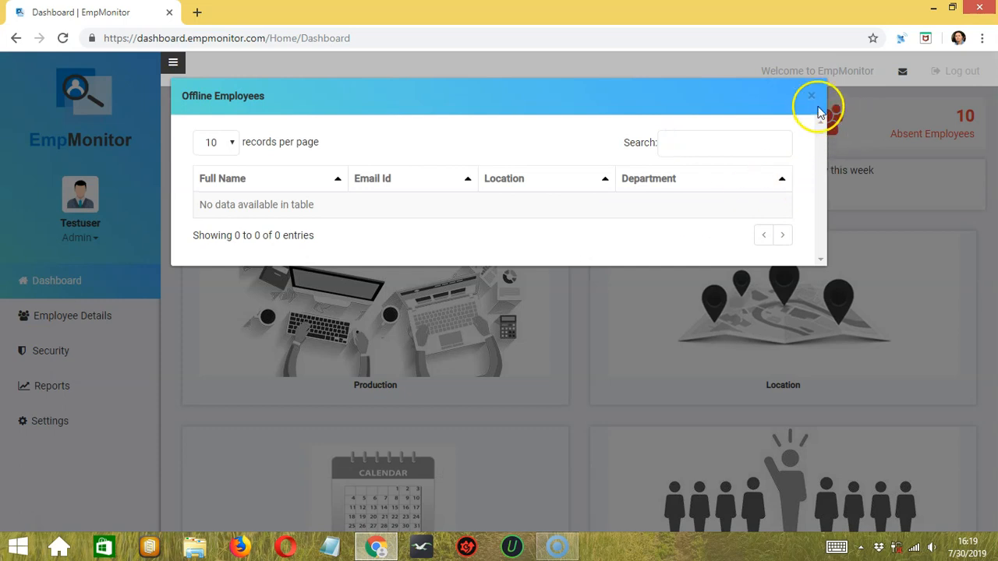
{"action": "left_click", "coordinate": [811, 96]}
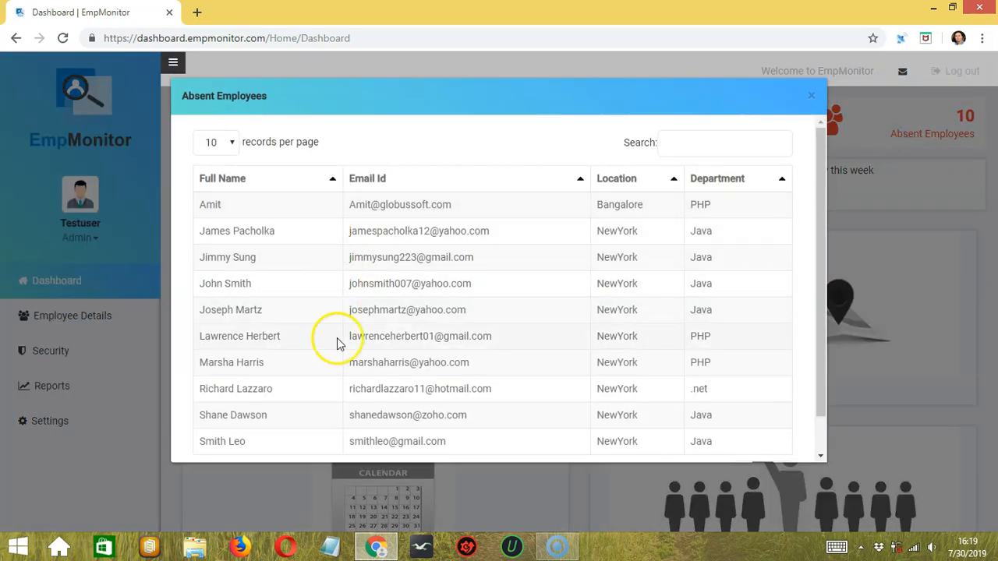
{"action": "mouse_move", "coordinate": [455, 187]}
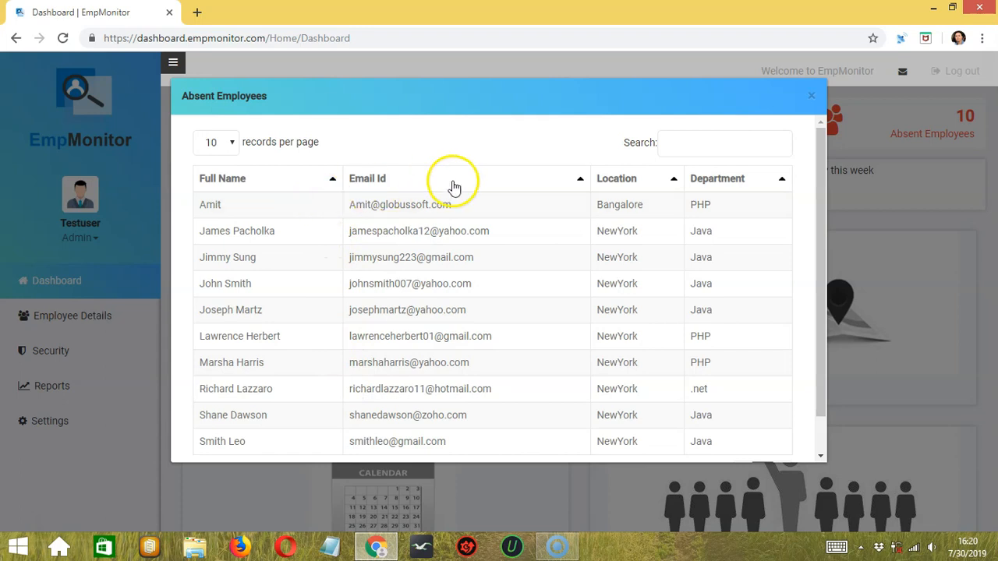
{"action": "mouse_move", "coordinate": [746, 231]}
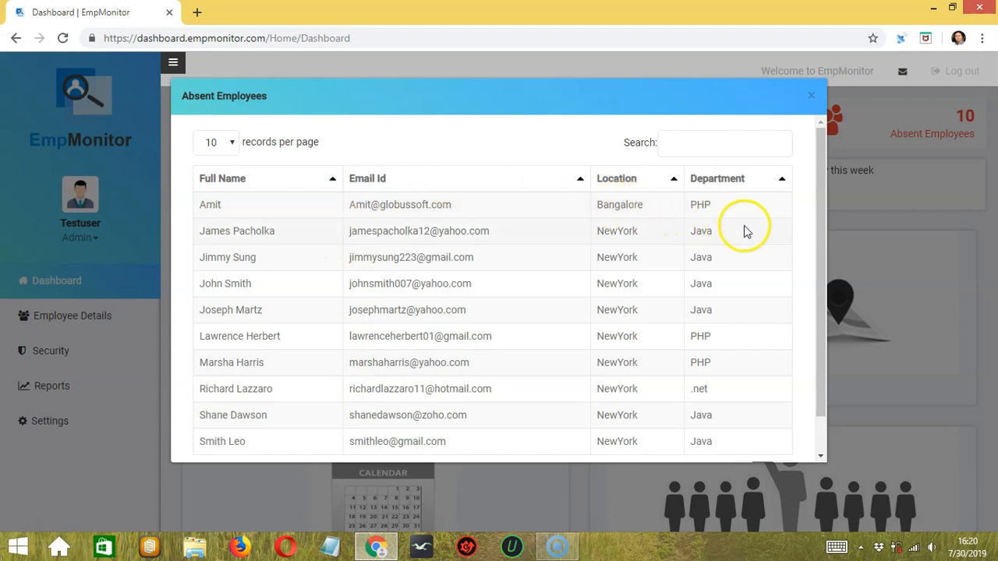
{"action": "mouse_move", "coordinate": [251, 146]}
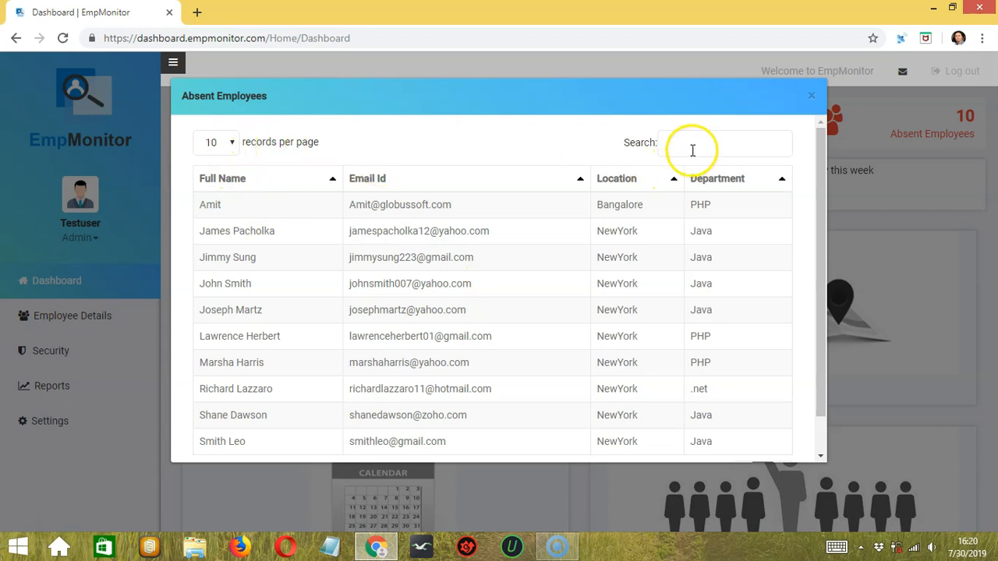
{"action": "type", "text": "john smith"}
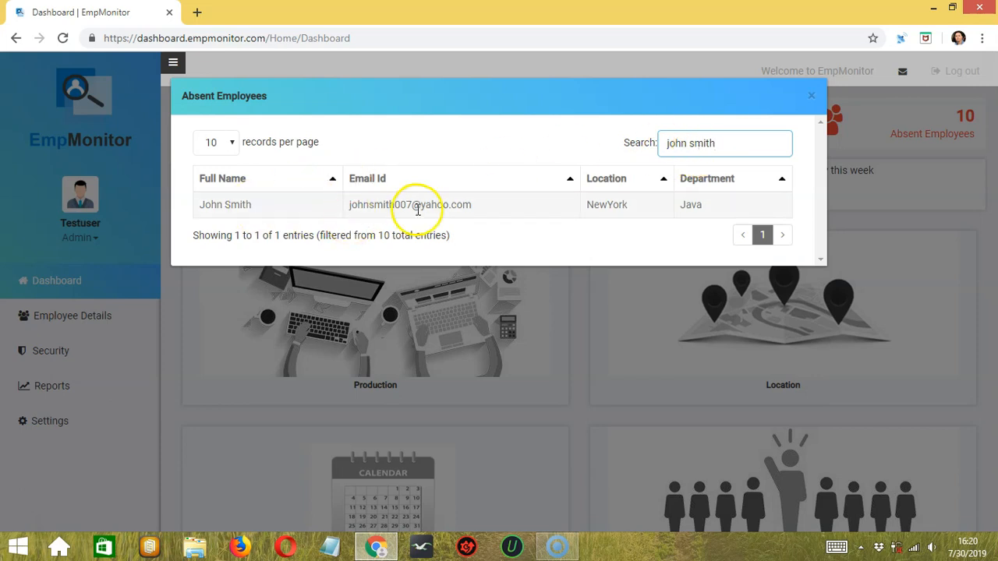
{"action": "left_click", "coordinate": [811, 95]}
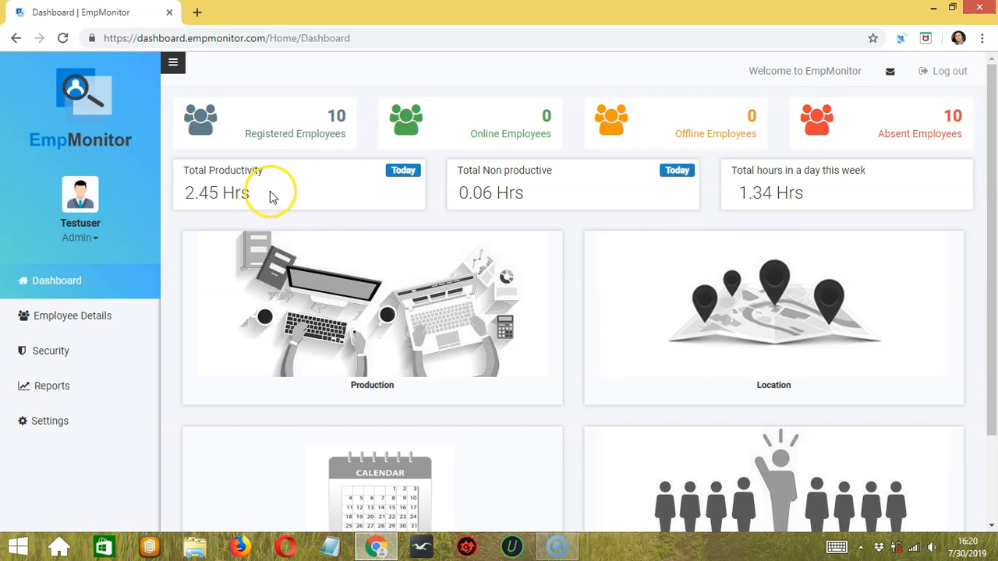
{"action": "mouse_move", "coordinate": [489, 193]}
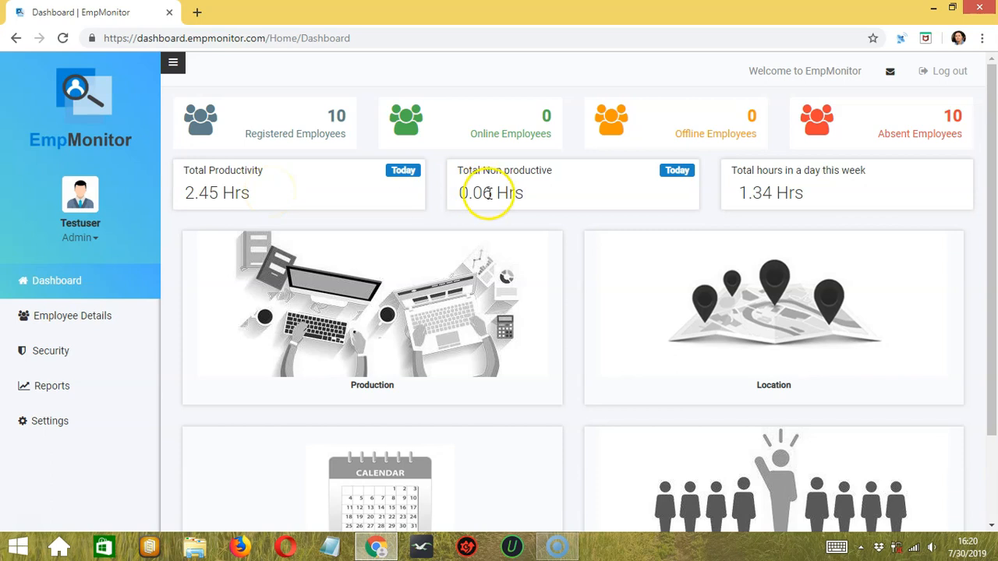
{"action": "mouse_move", "coordinate": [564, 193]}
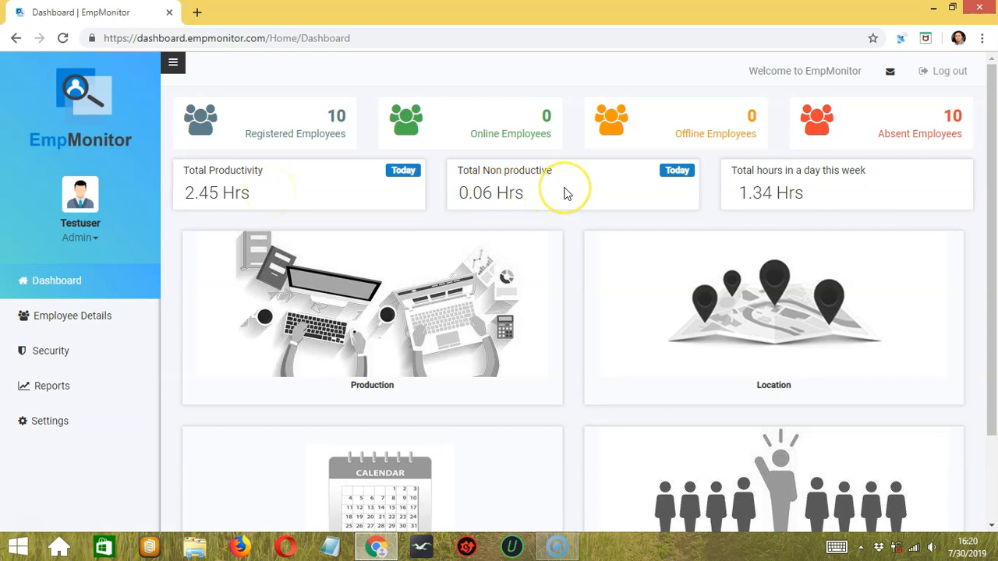
{"action": "mouse_move", "coordinate": [630, 193]}
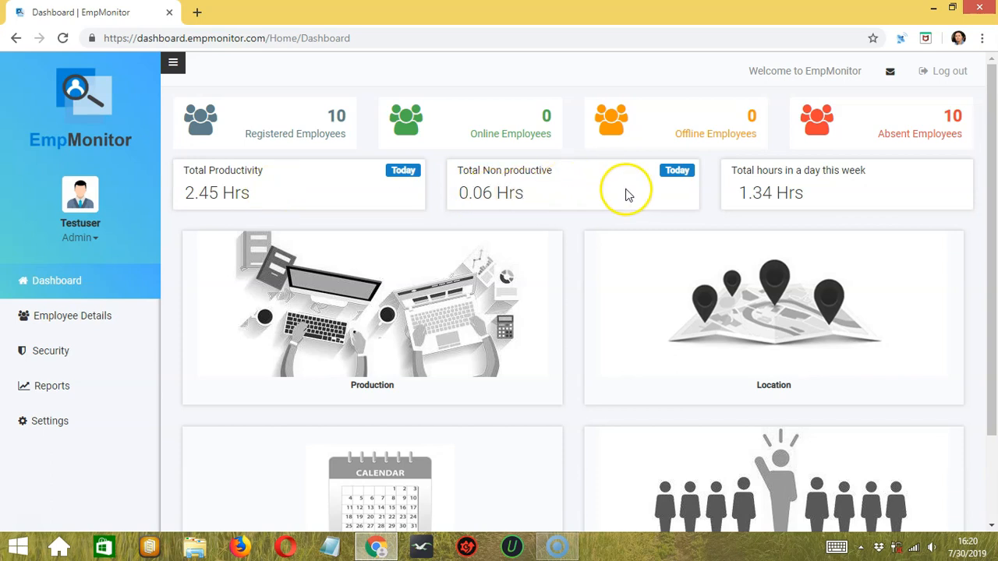
{"action": "mouse_move", "coordinate": [624, 196]}
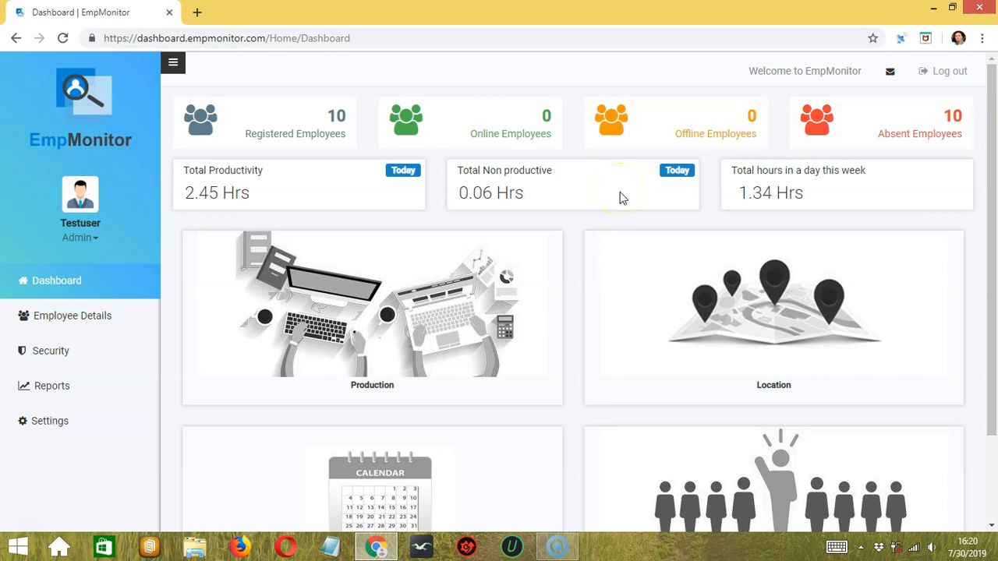
{"action": "mouse_move", "coordinate": [814, 209]}
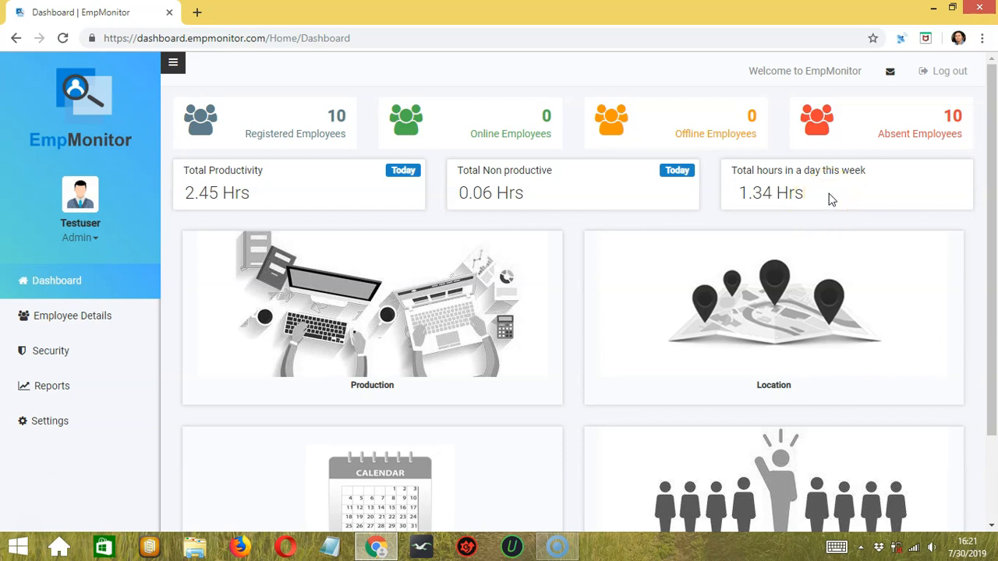
{"action": "scroll", "scroll_direction": "down", "scroll_amount": 3}
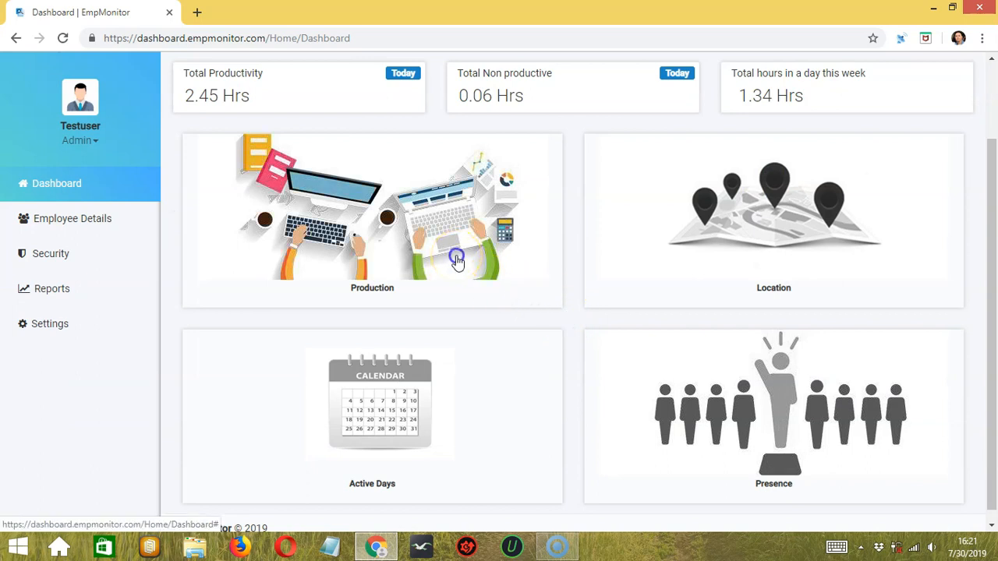
- Show the Production report's weekly donut chart with Amit at 100.0%
{"action": "left_click", "coordinate": [371, 218]}
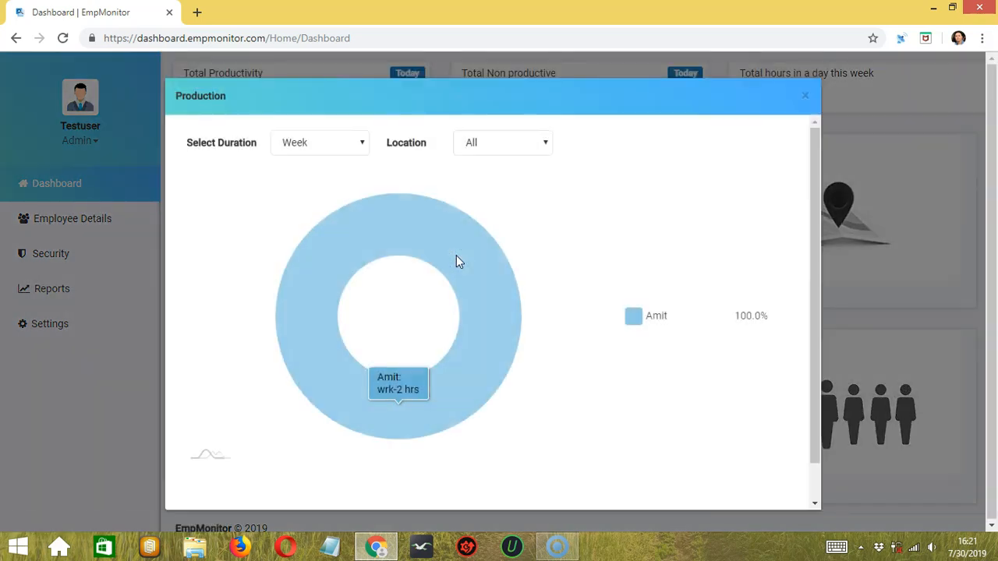
{"action": "mouse_move", "coordinate": [575, 278]}
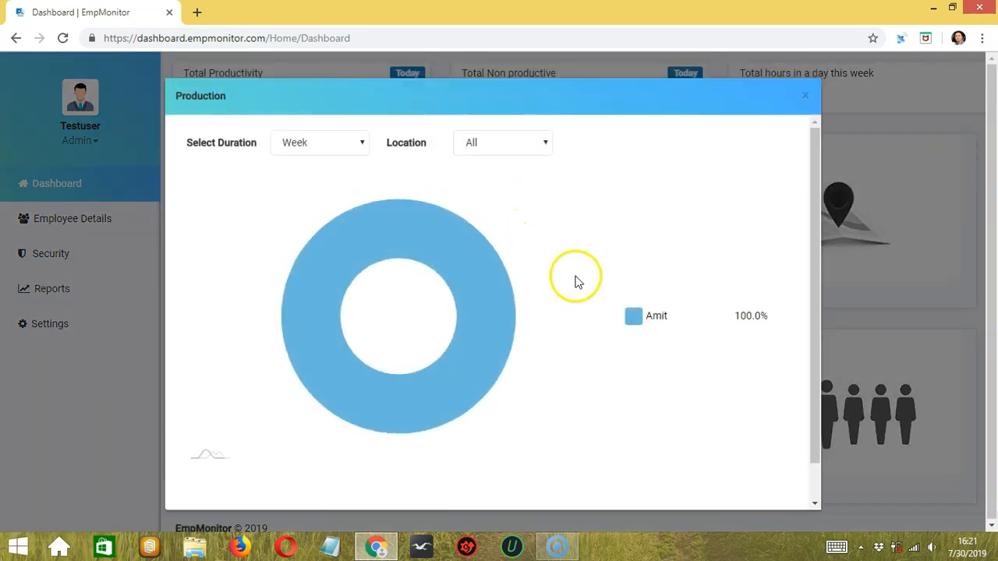
{"action": "mouse_move", "coordinate": [653, 323]}
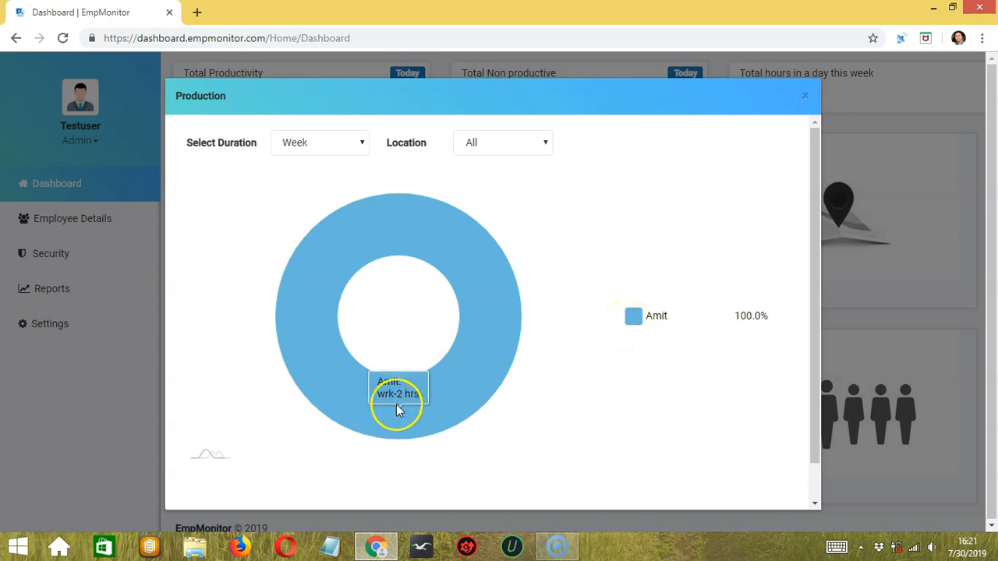
{"action": "mouse_move", "coordinate": [310, 200]}
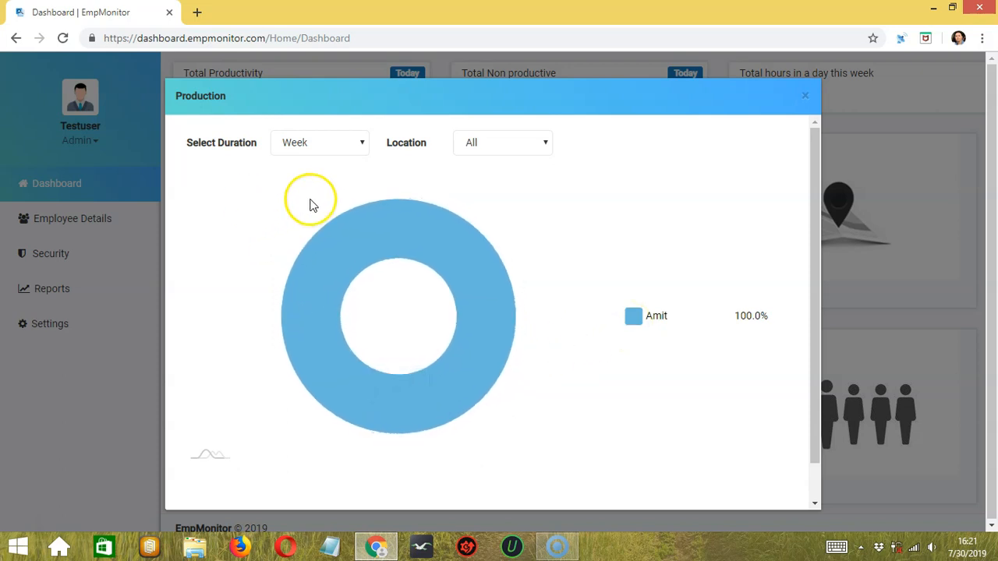
{"action": "mouse_move", "coordinate": [361, 146]}
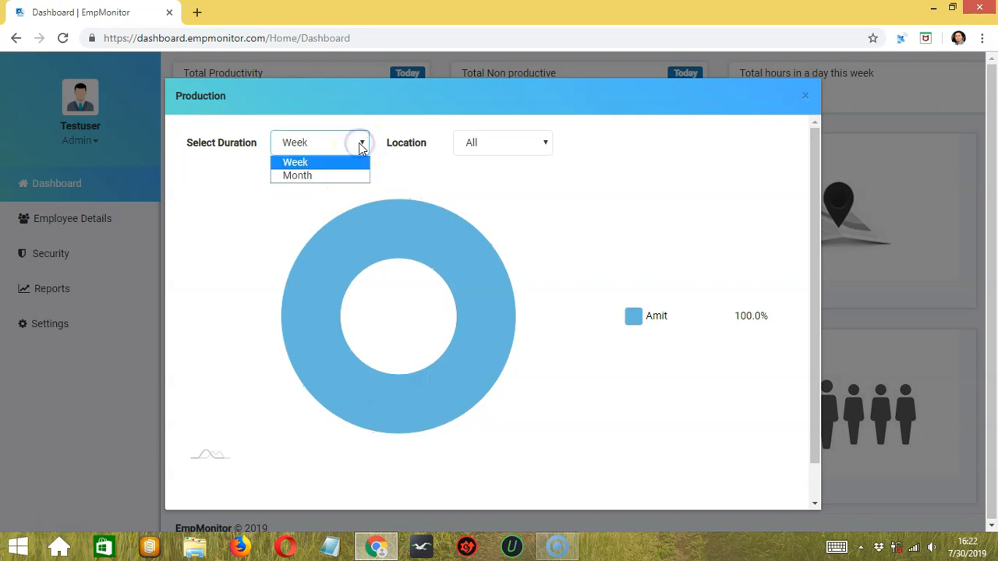
{"action": "mouse_move", "coordinate": [331, 175]}
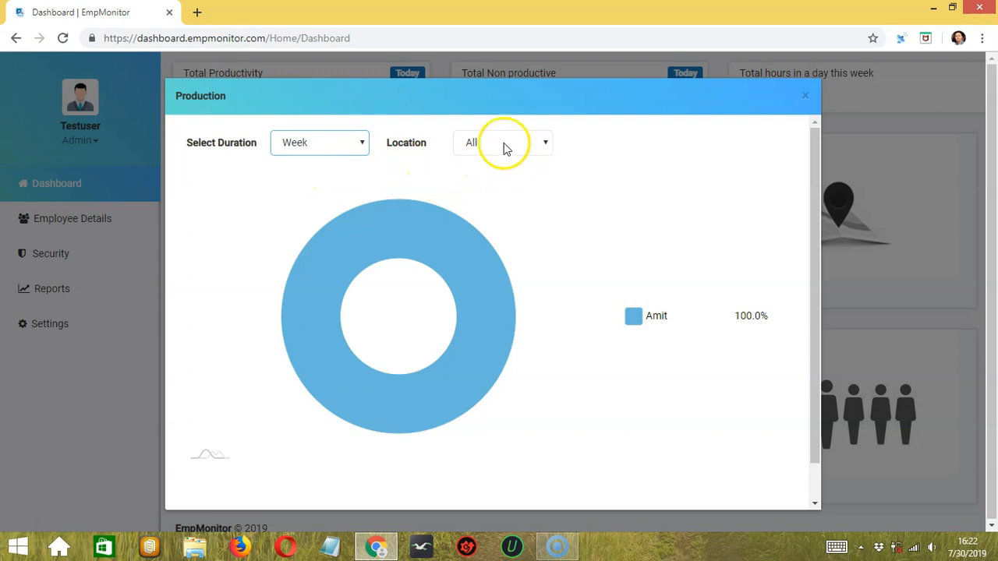
{"action": "mouse_move", "coordinate": [549, 147]}
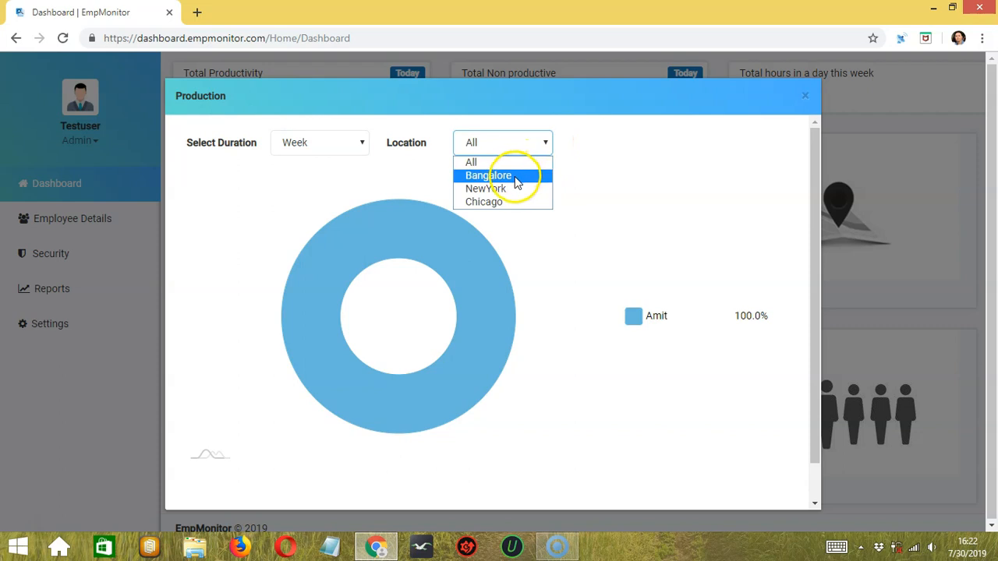
- Filter production by Bangalore, NewYork and Chicago locations, then close the Production report
{"action": "left_click", "coordinate": [488, 175]}
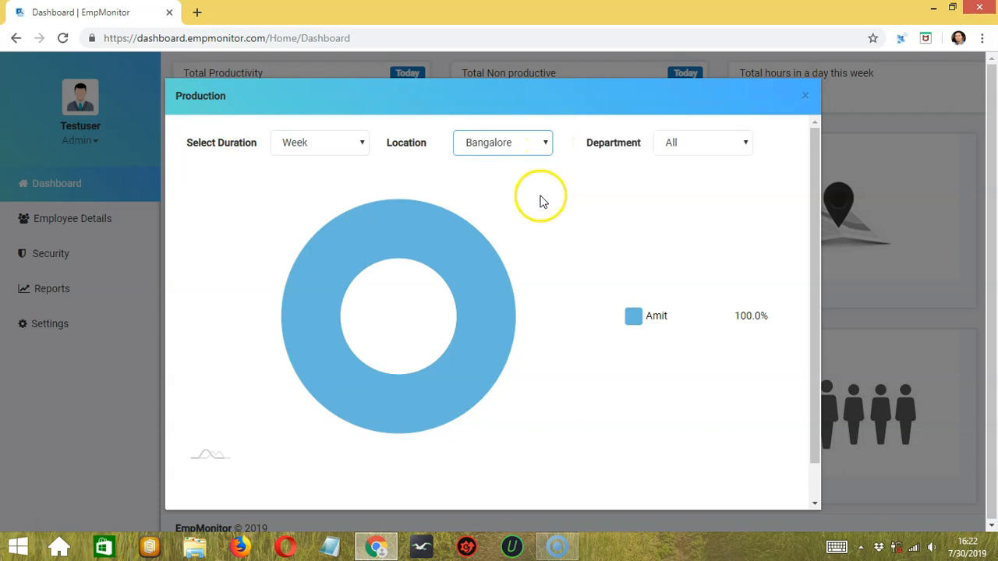
{"action": "left_click", "coordinate": [702, 142]}
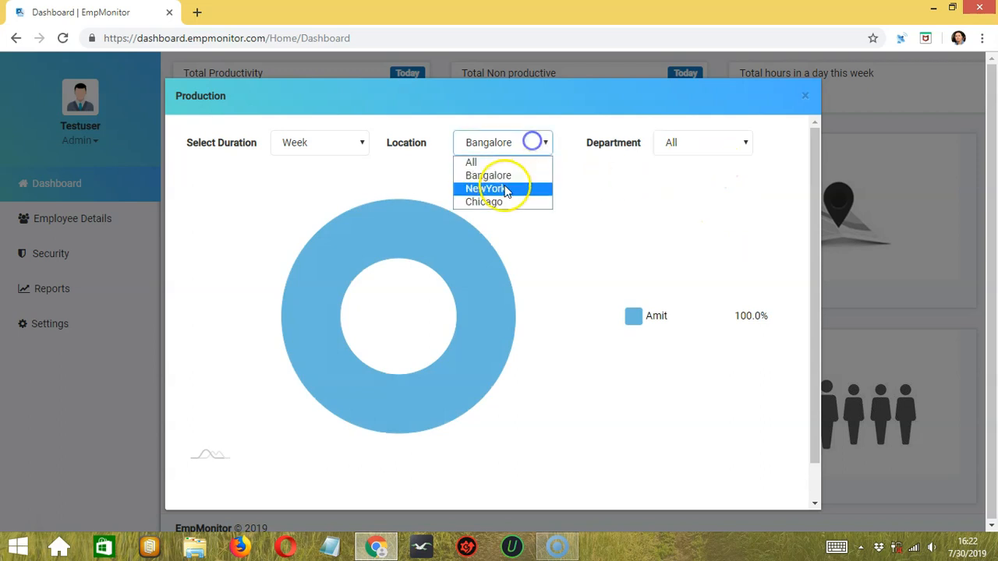
{"action": "left_click", "coordinate": [486, 187]}
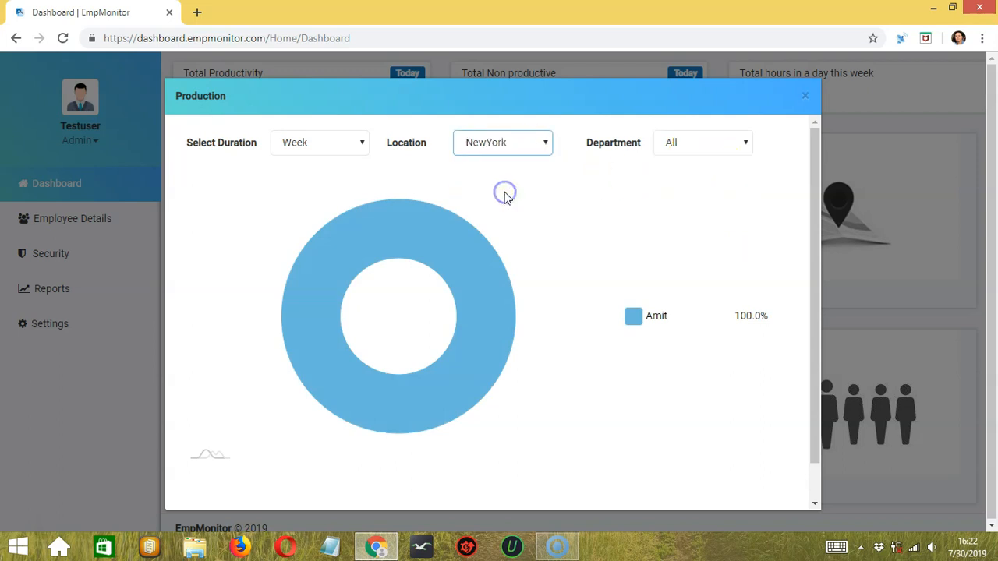
{"action": "left_click", "coordinate": [502, 142]}
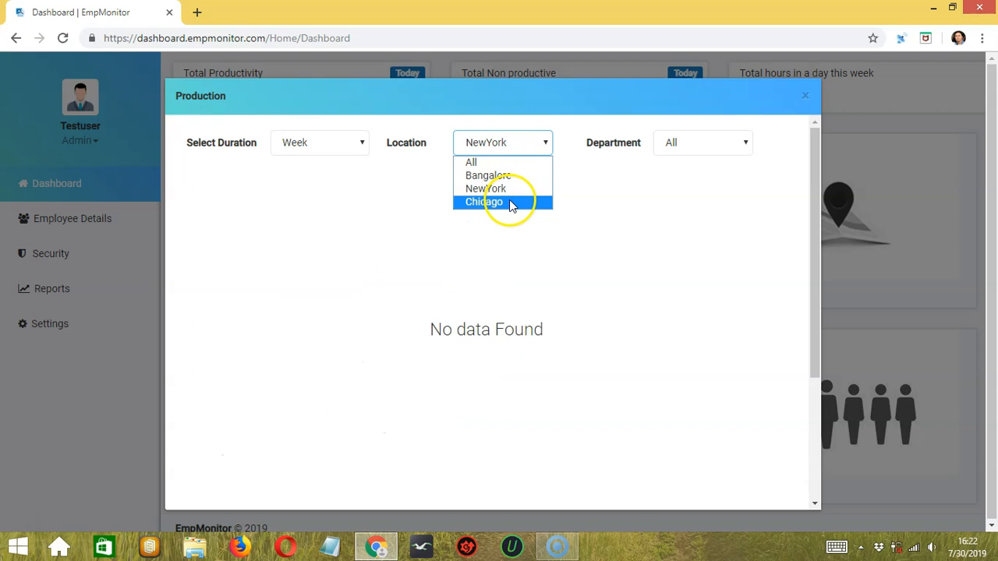
{"action": "left_click", "coordinate": [484, 202]}
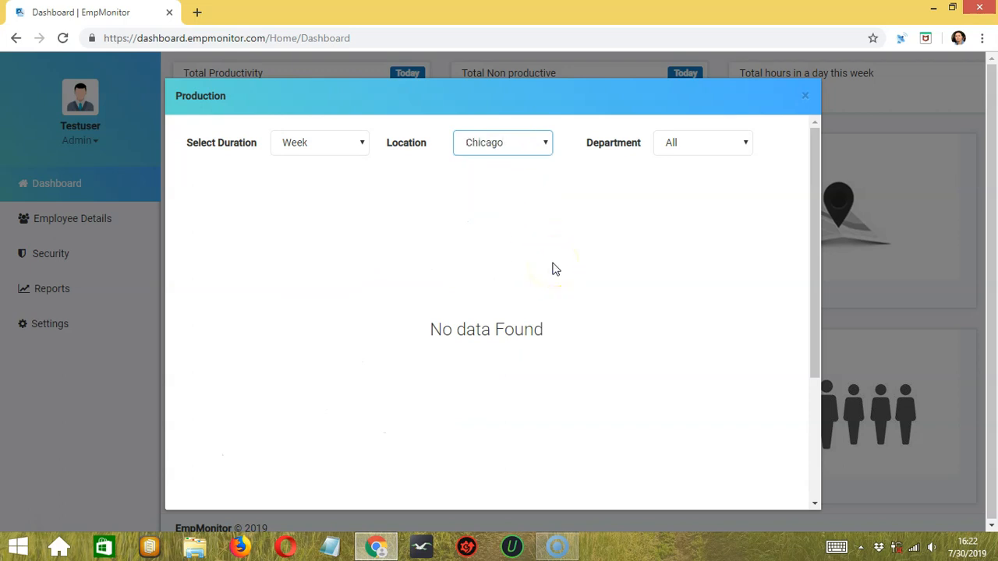
{"action": "mouse_move", "coordinate": [545, 287]}
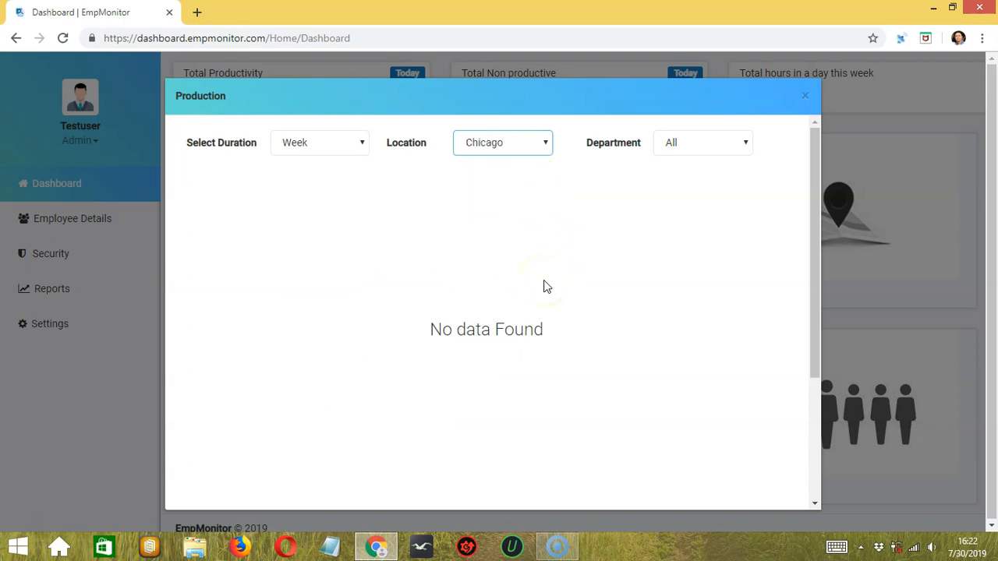
{"action": "mouse_move", "coordinate": [528, 279]}
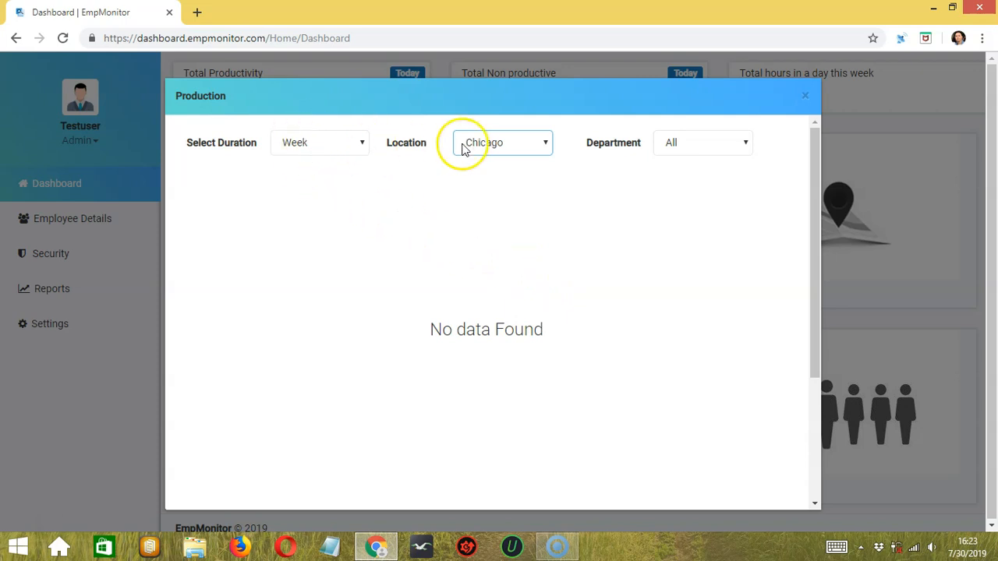
{"action": "left_click", "coordinate": [502, 142]}
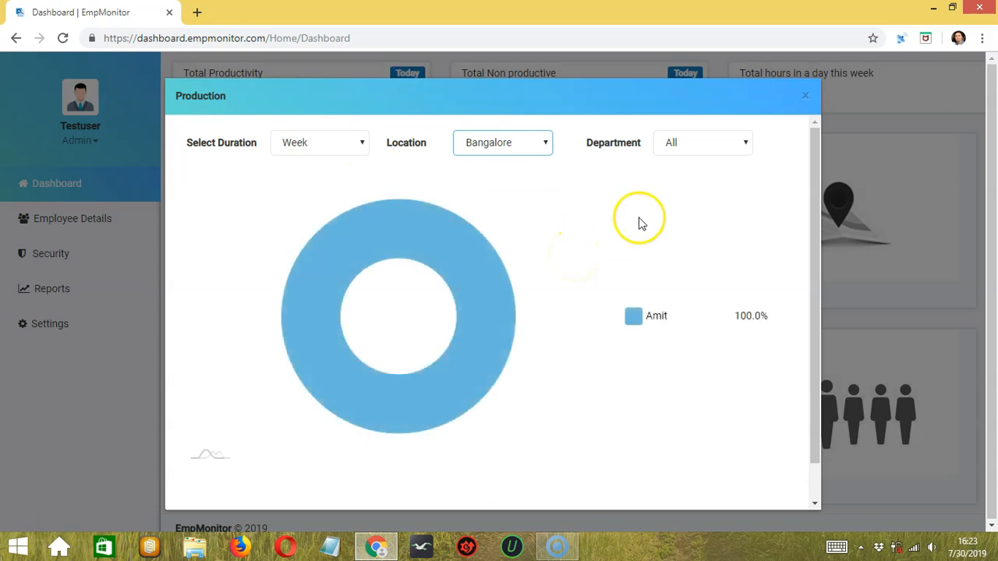
{"action": "left_click", "coordinate": [805, 95]}
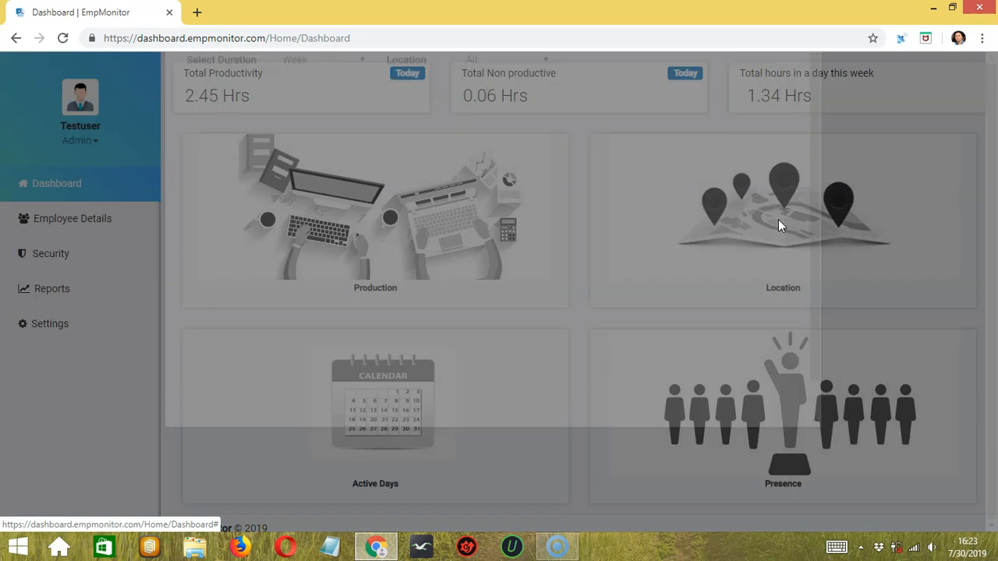
{"action": "left_click", "coordinate": [782, 221]}
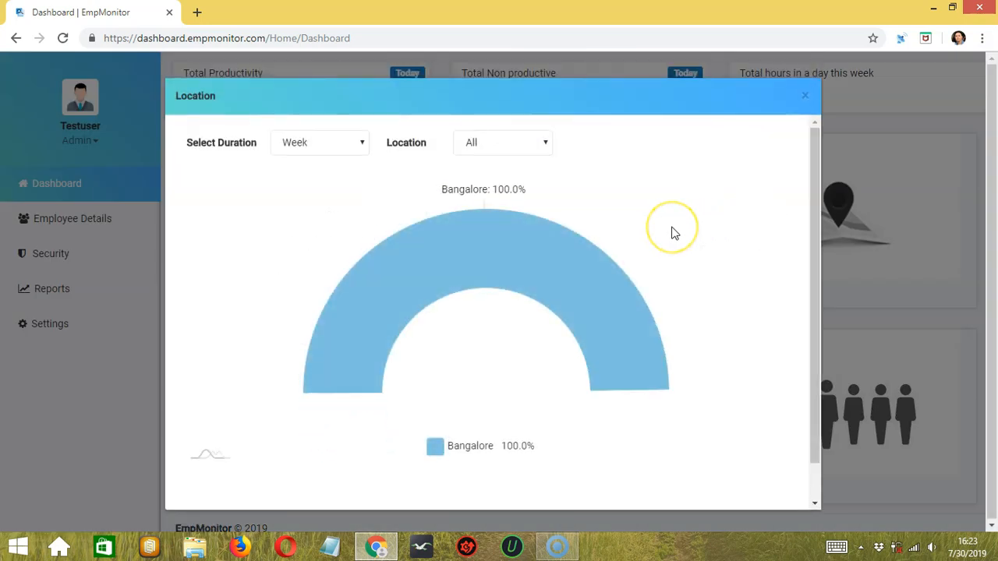
{"action": "mouse_move", "coordinate": [585, 248]}
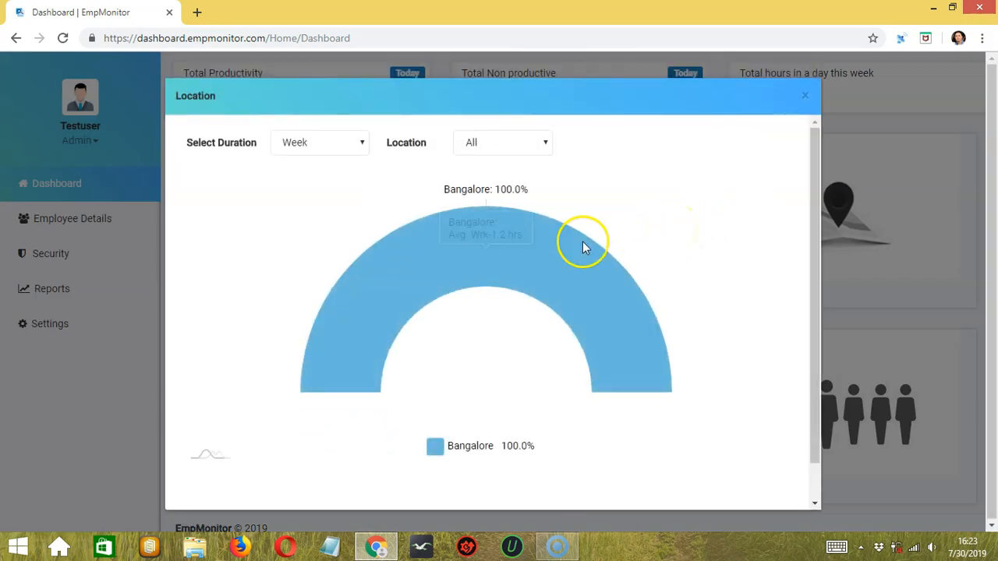
{"action": "mouse_move", "coordinate": [449, 289]}
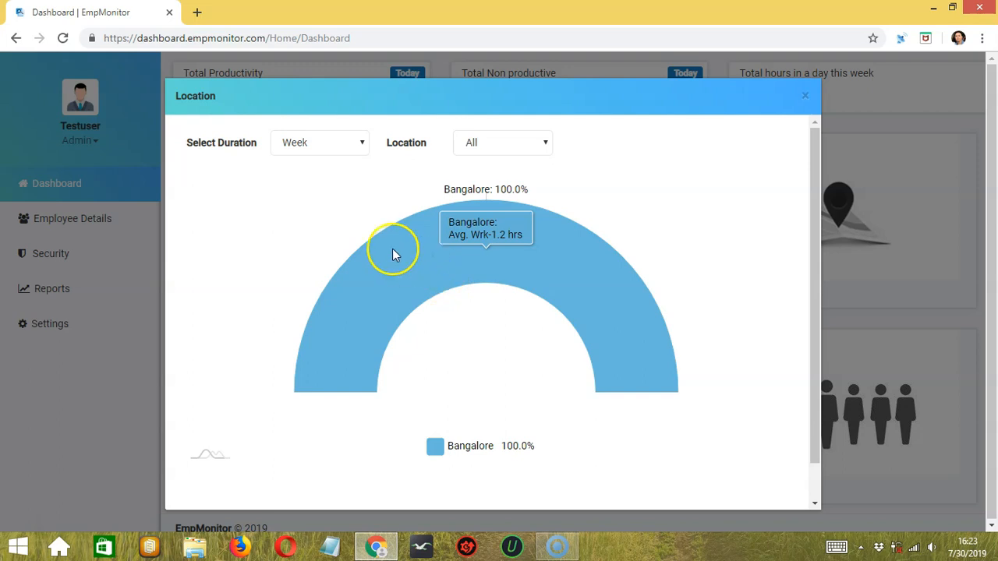
{"action": "left_click", "coordinate": [320, 142]}
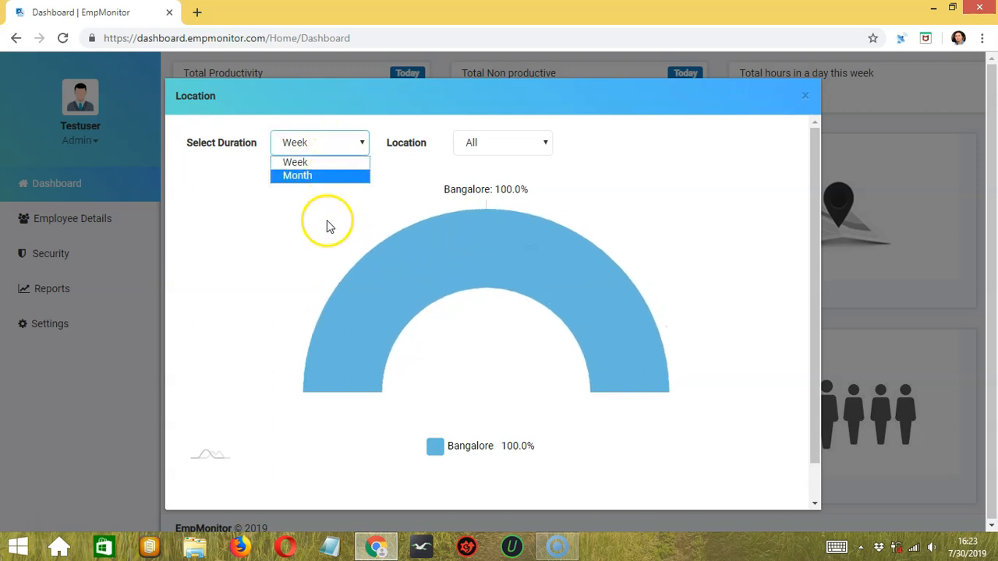
{"action": "left_click", "coordinate": [502, 143]}
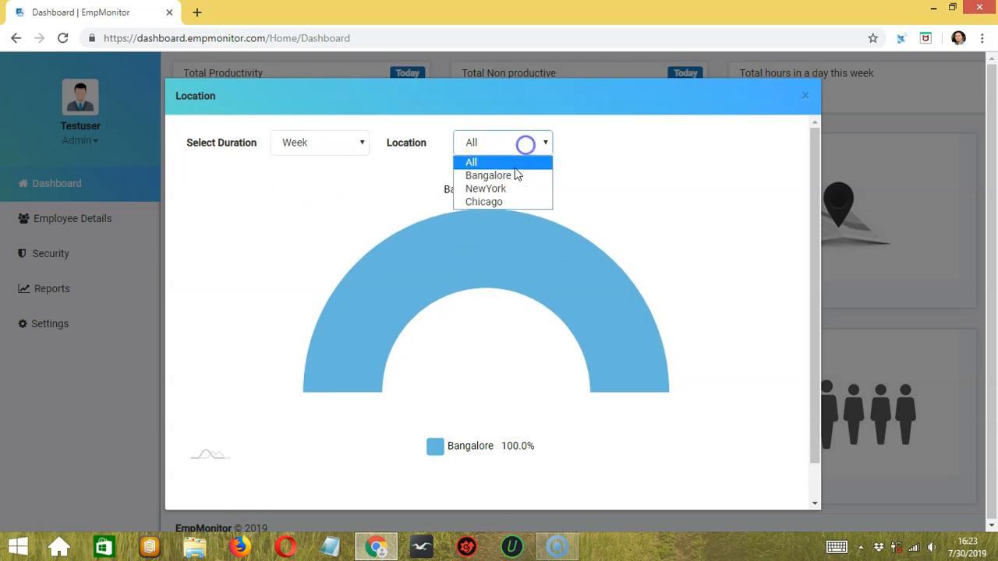
{"action": "left_click", "coordinate": [488, 174]}
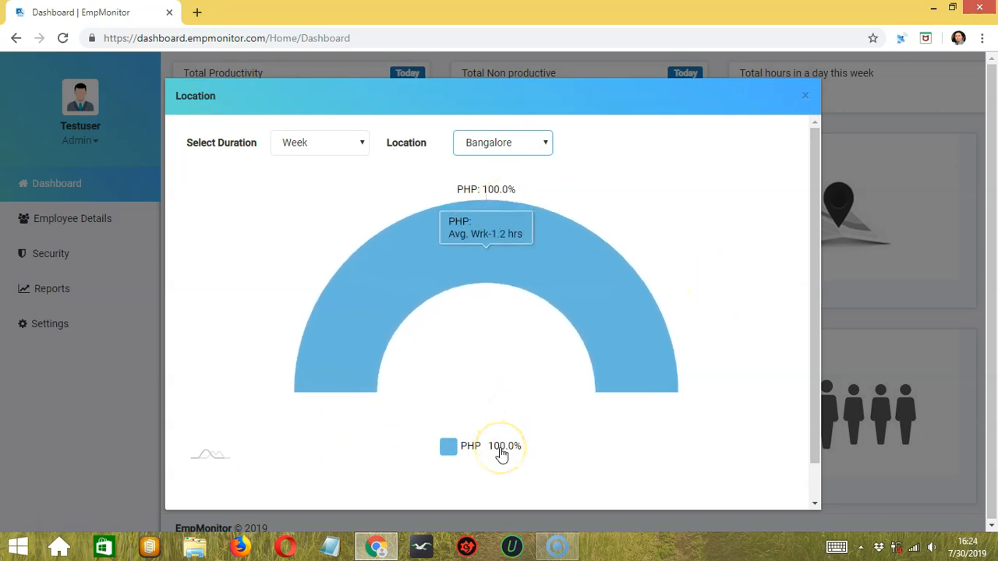
{"action": "left_click", "coordinate": [805, 95]}
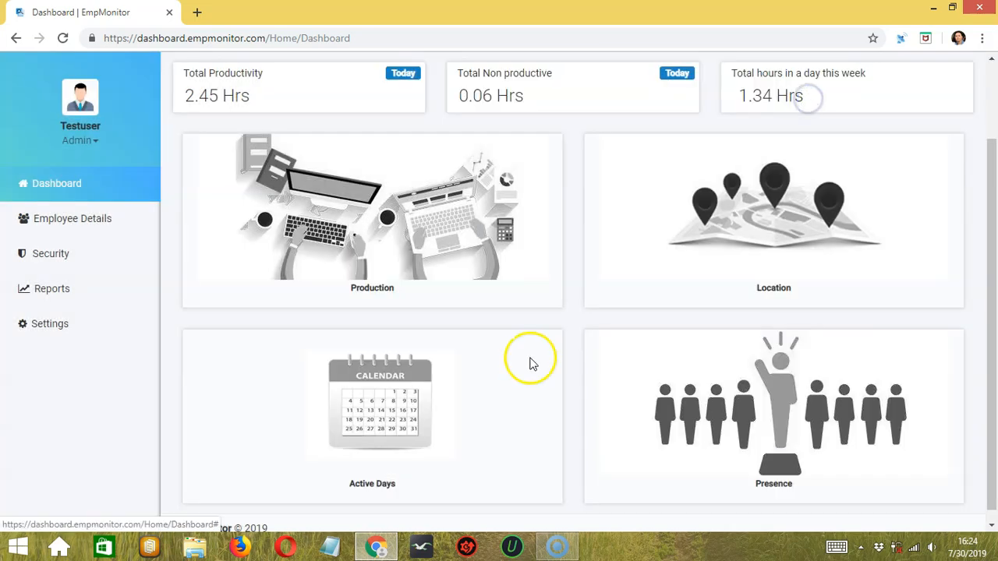
{"action": "mouse_move", "coordinate": [374, 421]}
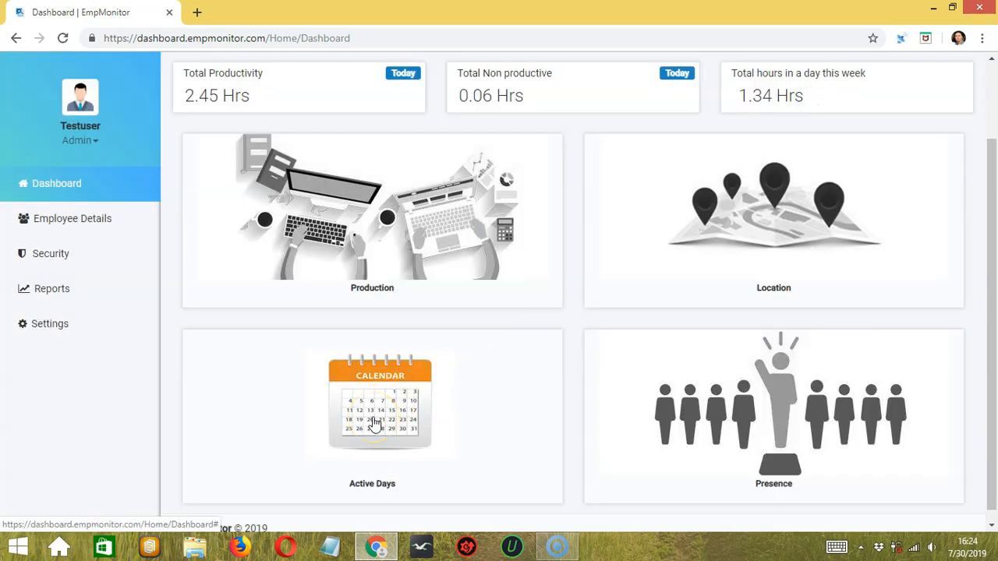
{"action": "left_click", "coordinate": [381, 402]}
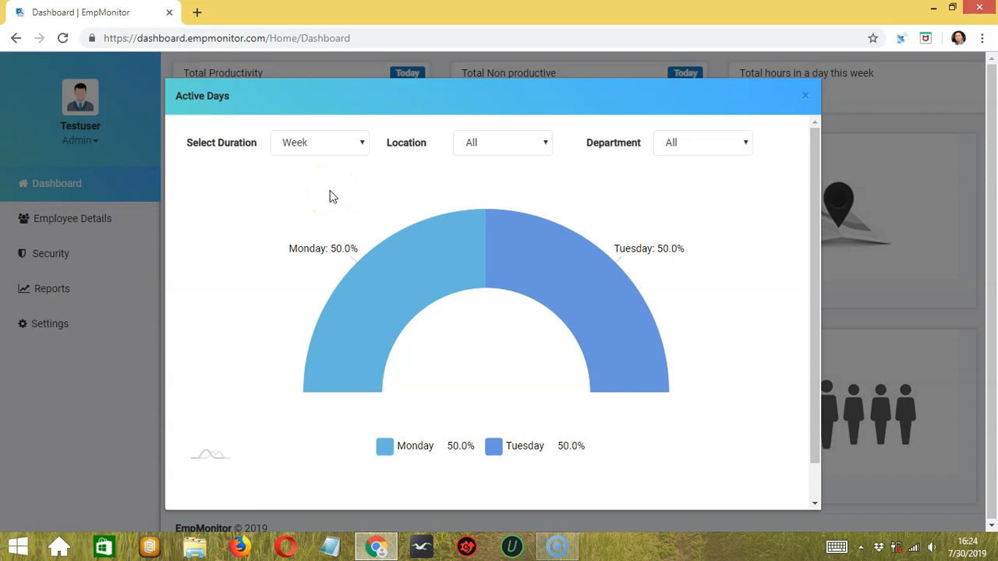
{"action": "mouse_move", "coordinate": [414, 269]}
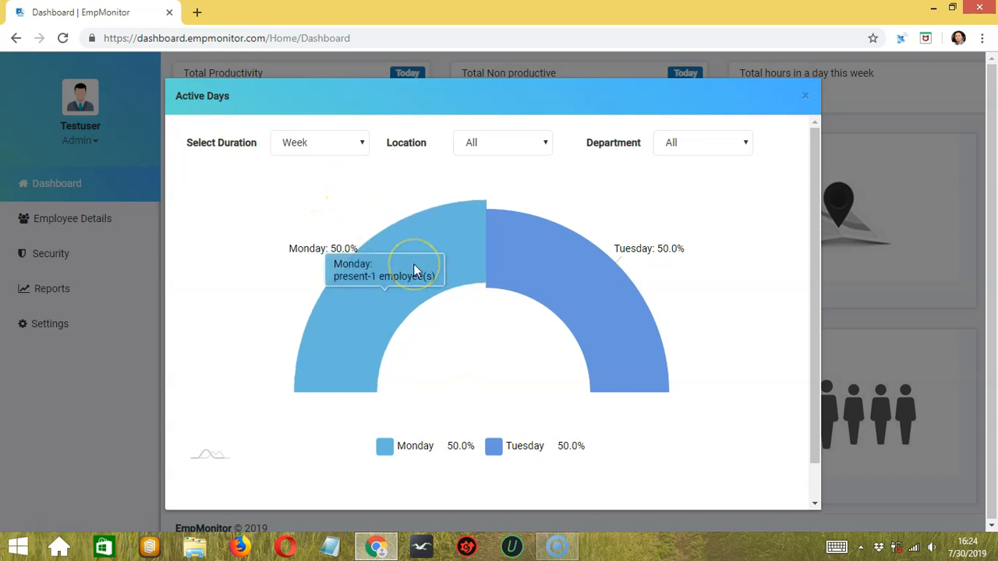
{"action": "mouse_move", "coordinate": [543, 265]}
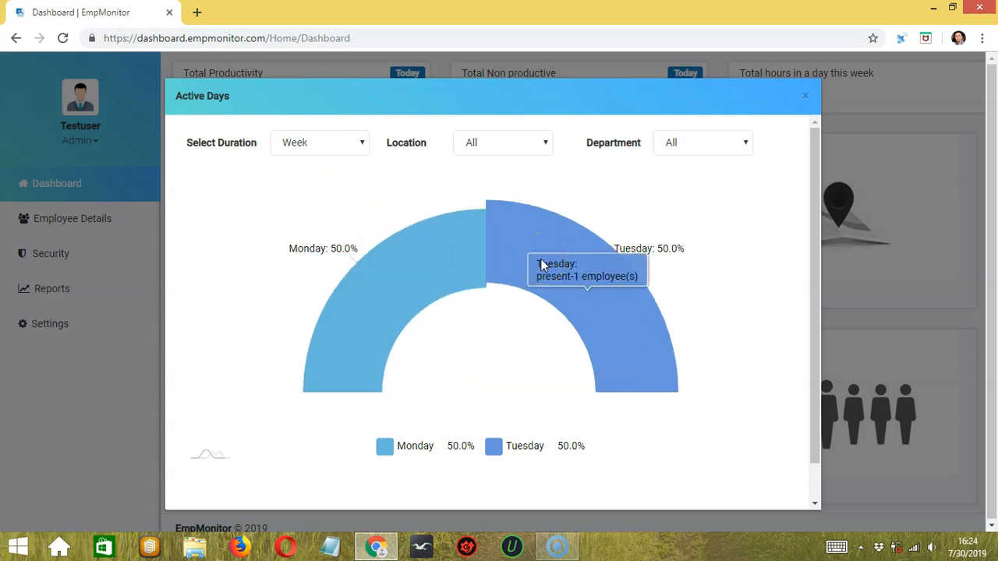
{"action": "mouse_move", "coordinate": [362, 293]}
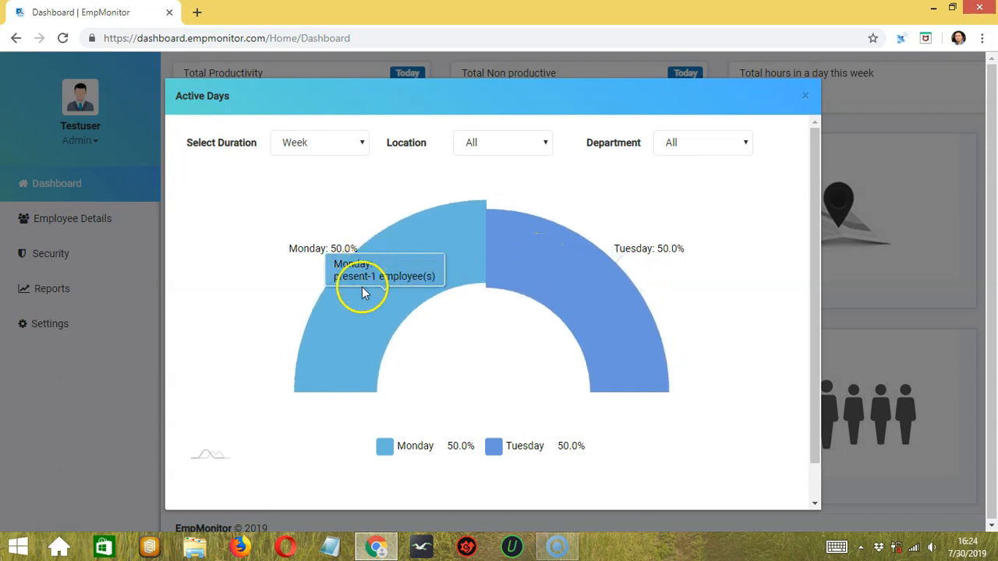
{"action": "mouse_move", "coordinate": [561, 273]}
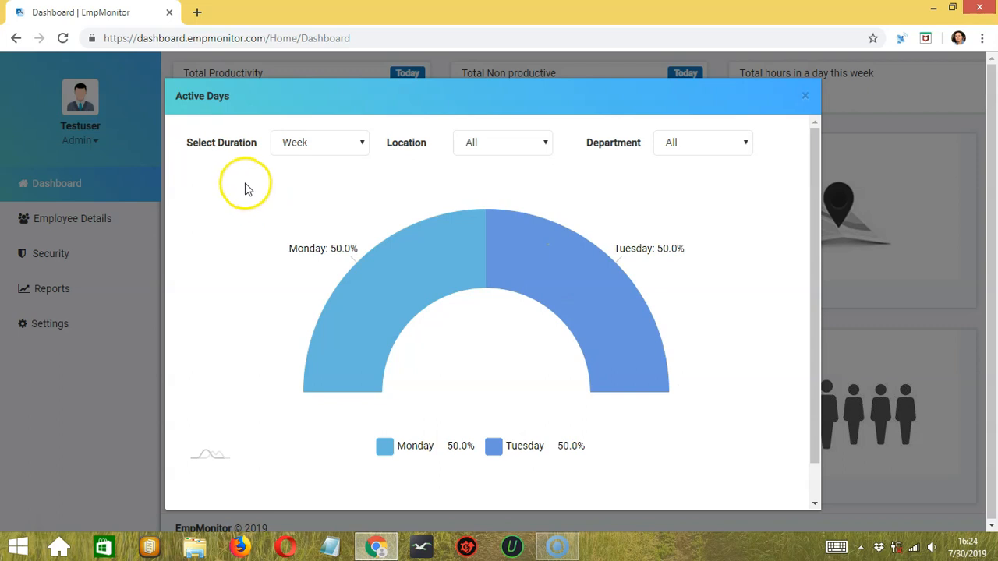
{"action": "mouse_move", "coordinate": [319, 168]}
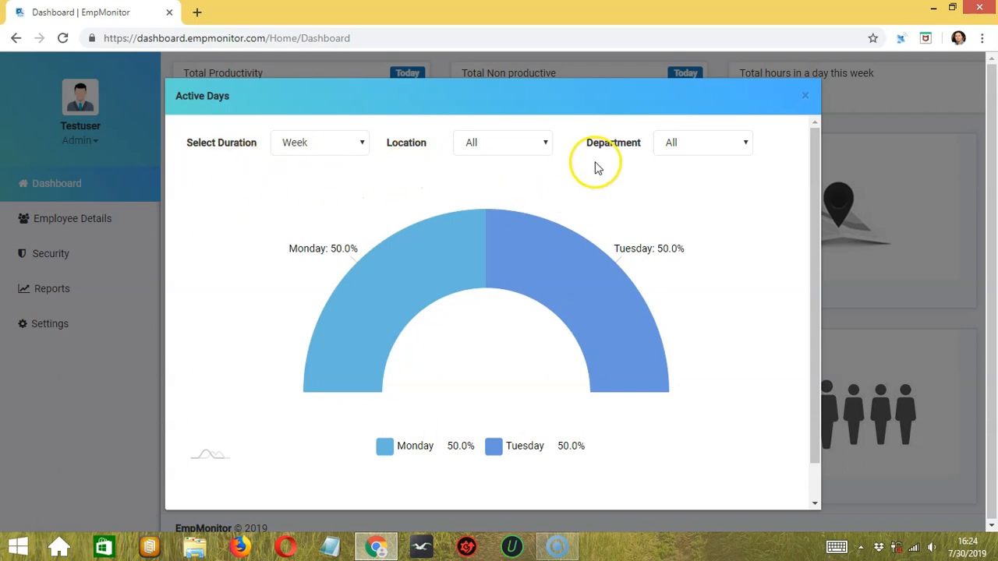
{"action": "left_click", "coordinate": [805, 95]}
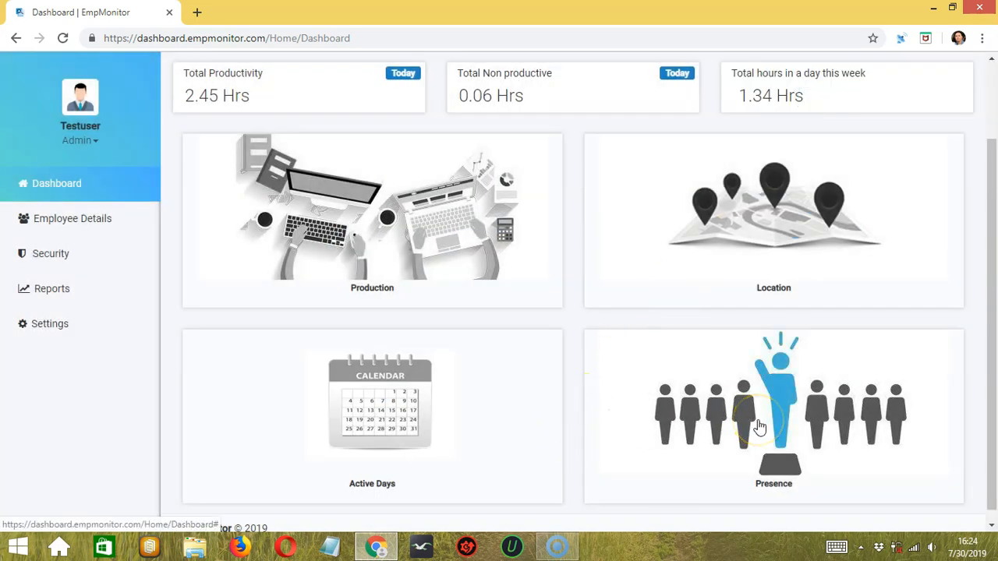
- Show the Presence chart with Bangalore's present rate of 29
{"action": "left_click", "coordinate": [773, 405]}
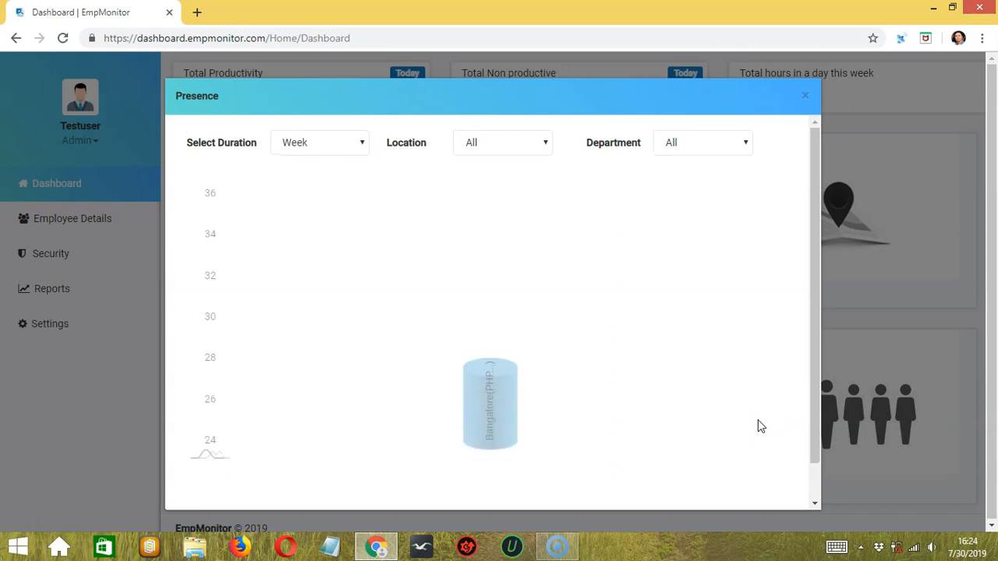
{"action": "mouse_move", "coordinate": [699, 399]}
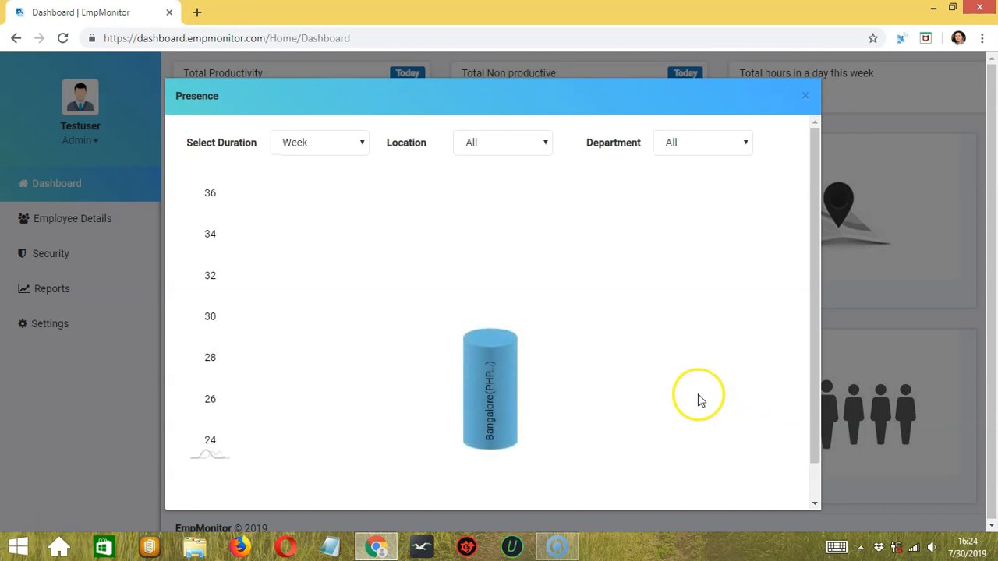
{"action": "mouse_move", "coordinate": [699, 399]}
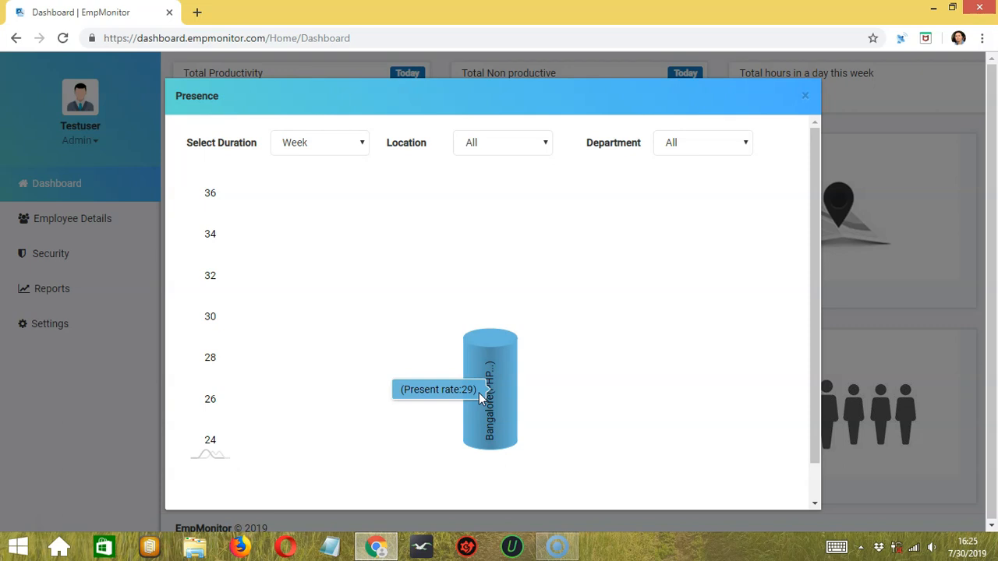
{"action": "mouse_move", "coordinate": [210, 156]}
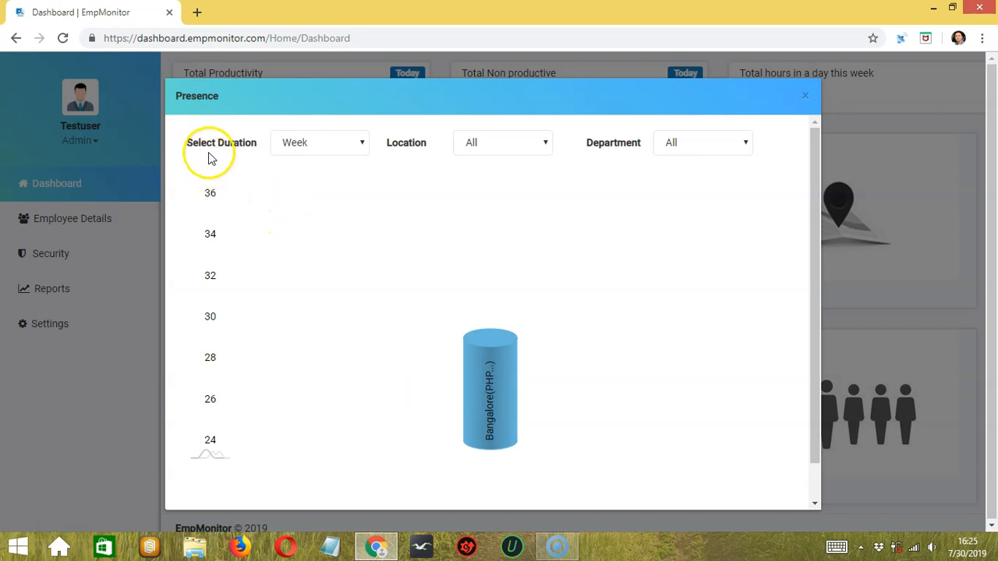
{"action": "mouse_move", "coordinate": [435, 153]}
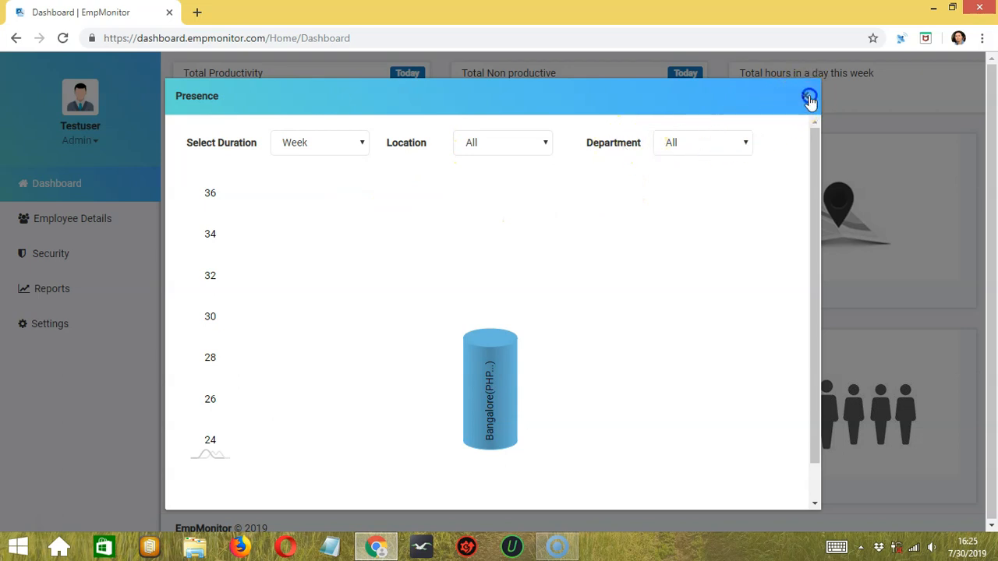
- Close the Presence chart and bring up the Admin account menu
{"action": "left_click", "coordinate": [809, 97]}
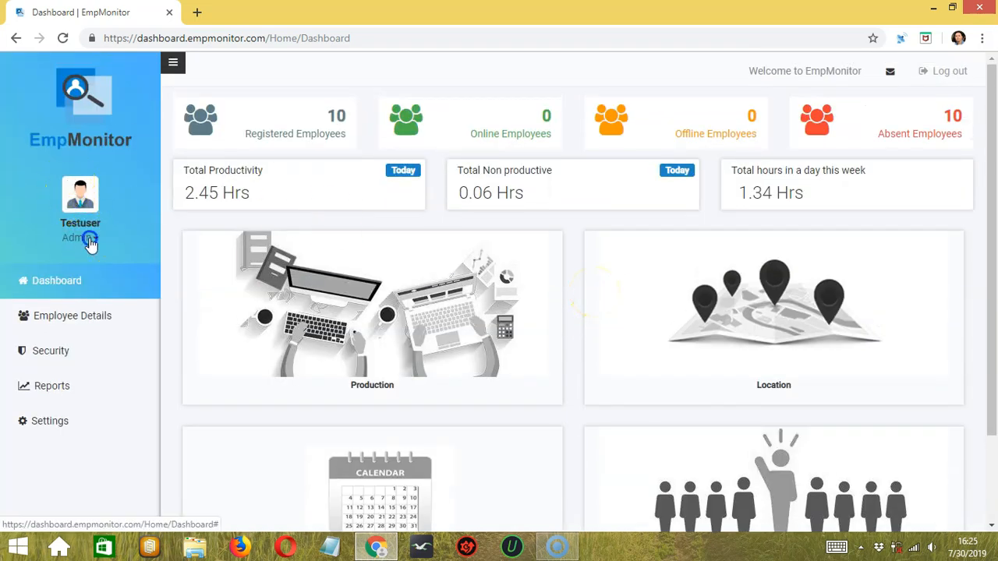
{"action": "left_click", "coordinate": [80, 237]}
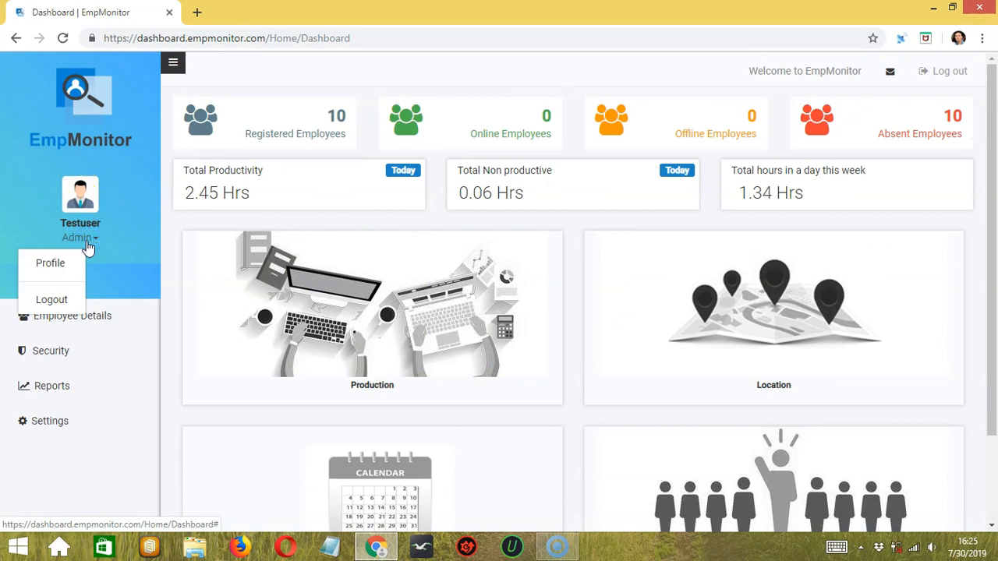
{"action": "mouse_move", "coordinate": [51, 300]}
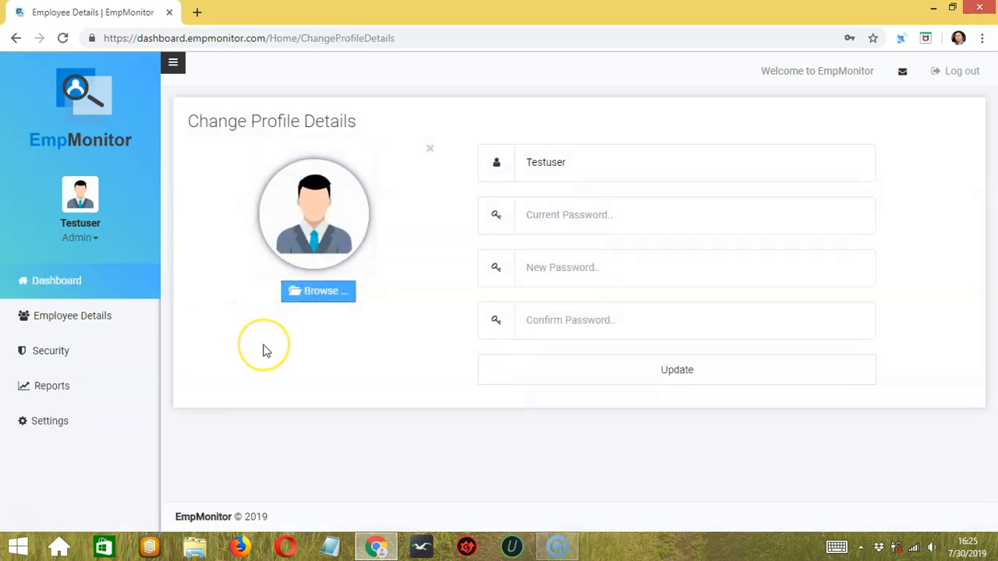
{"action": "mouse_move", "coordinate": [460, 249]}
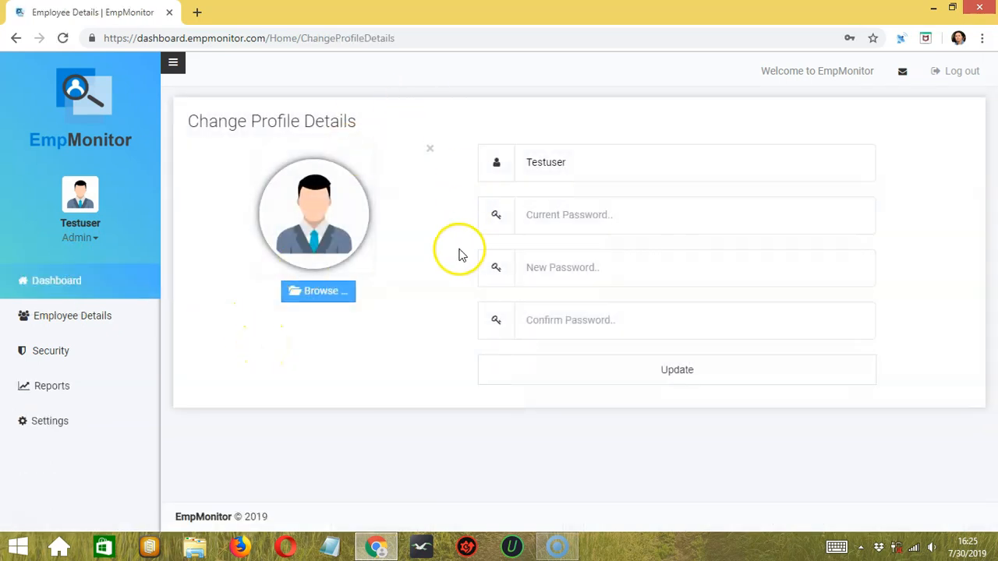
{"action": "mouse_move", "coordinate": [437, 277]}
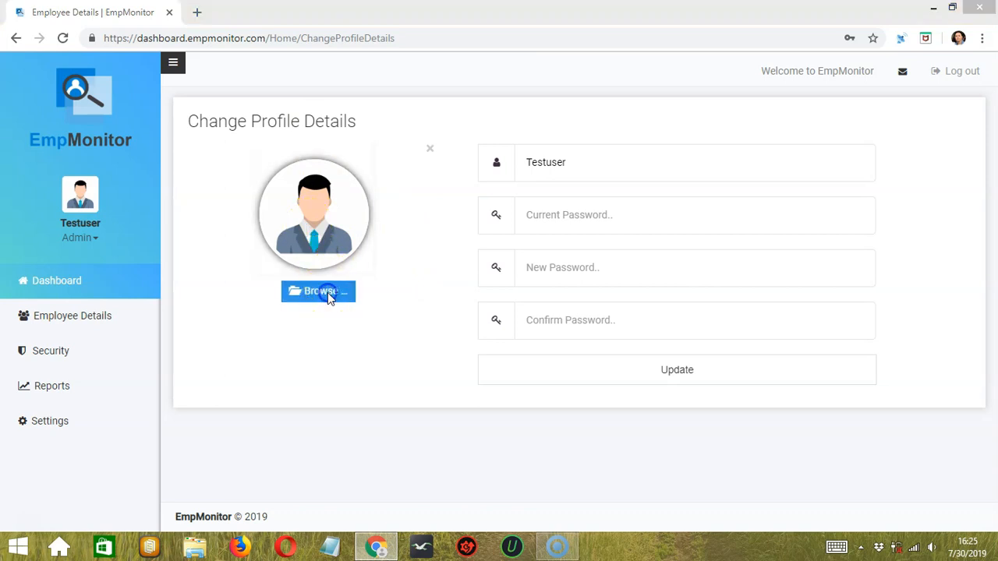
- Choose puppies.jpg from Desktop as the new profile picture preview
{"action": "left_click", "coordinate": [318, 292]}
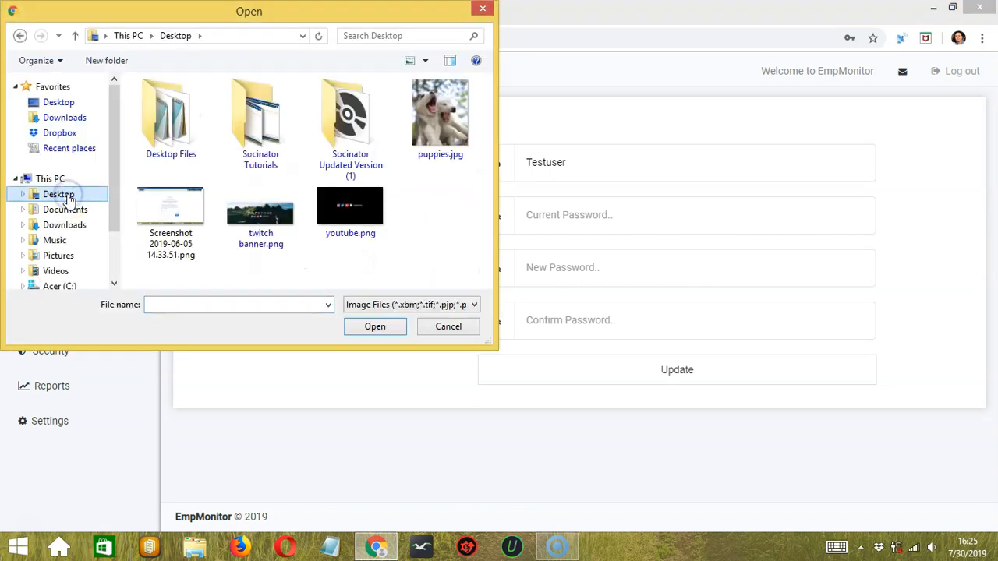
{"action": "left_click", "coordinate": [440, 112]}
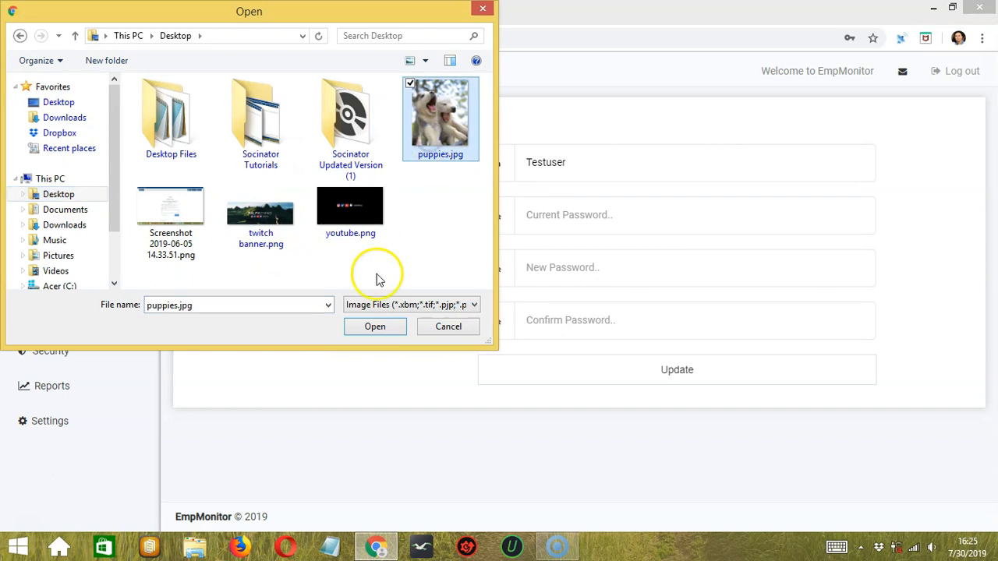
{"action": "left_click", "coordinate": [375, 326]}
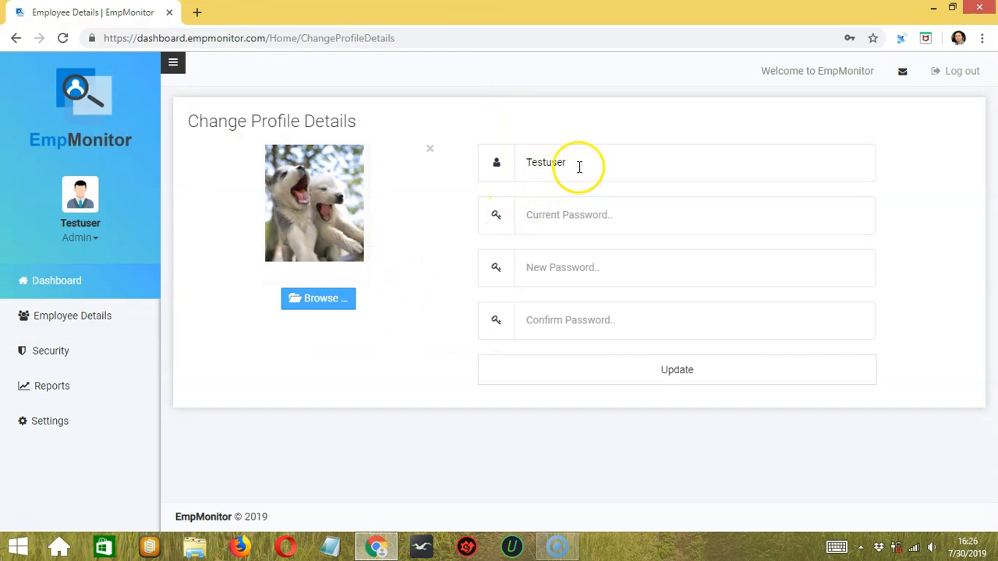
- Dismiss the saved password suggestion and update the profile with the puppies photo
{"action": "left_click", "coordinate": [580, 163]}
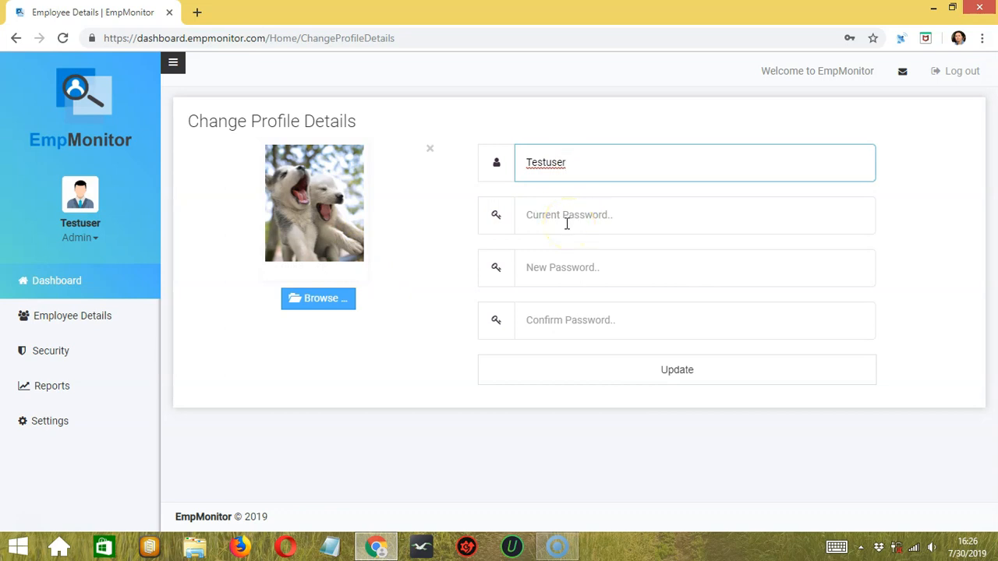
{"action": "left_click", "coordinate": [694, 216]}
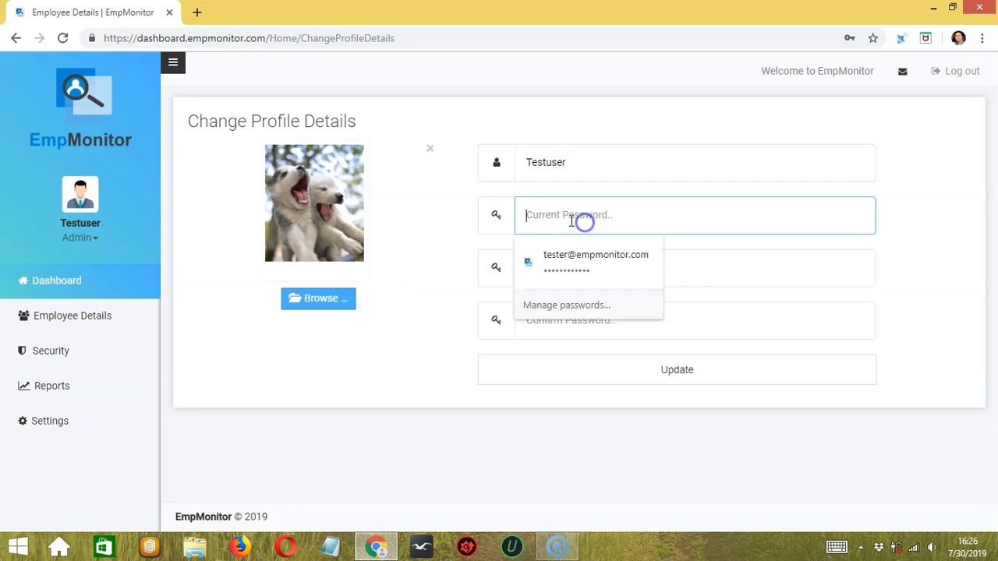
{"action": "left_click", "coordinate": [694, 268]}
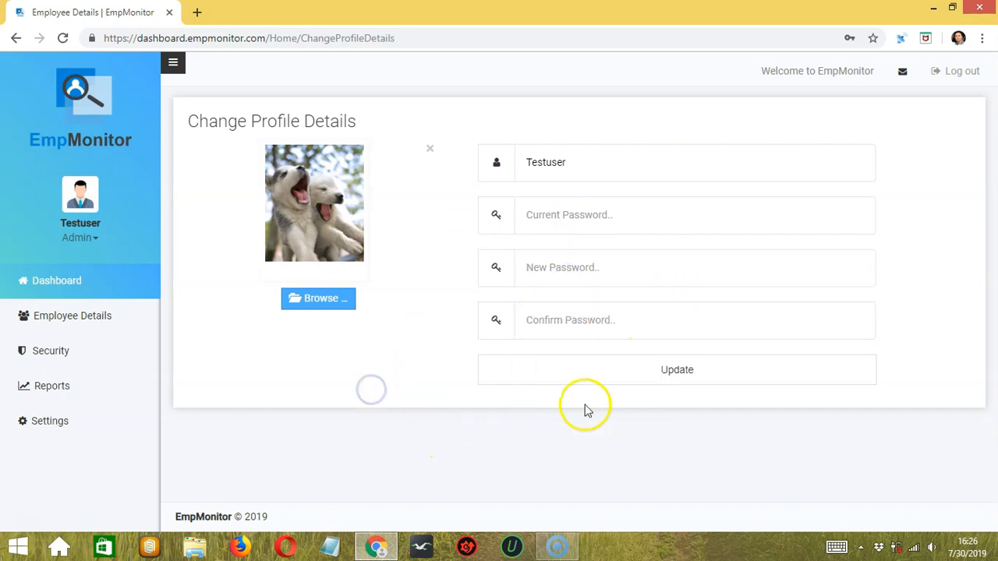
{"action": "mouse_move", "coordinate": [677, 370]}
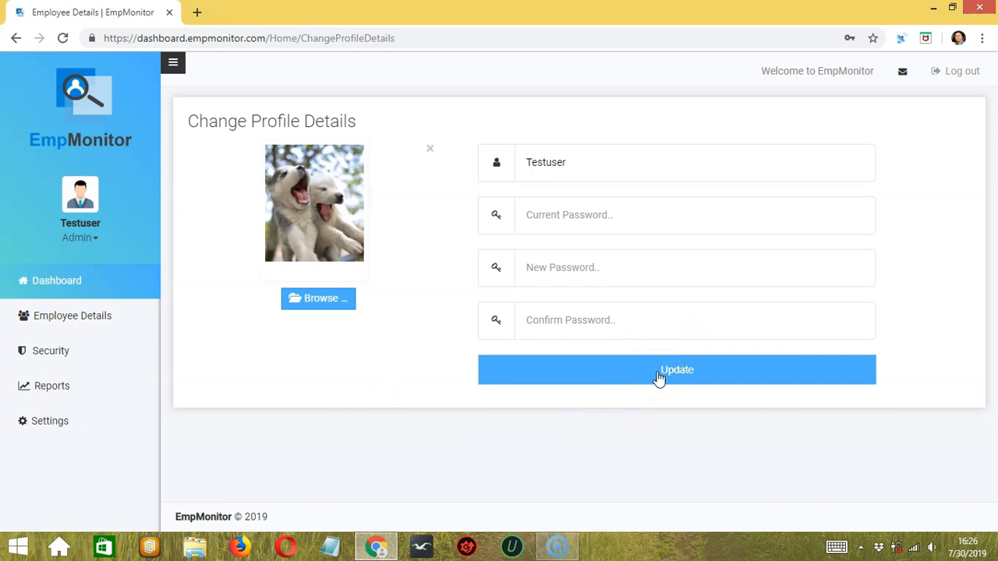
{"action": "left_click", "coordinate": [677, 369]}
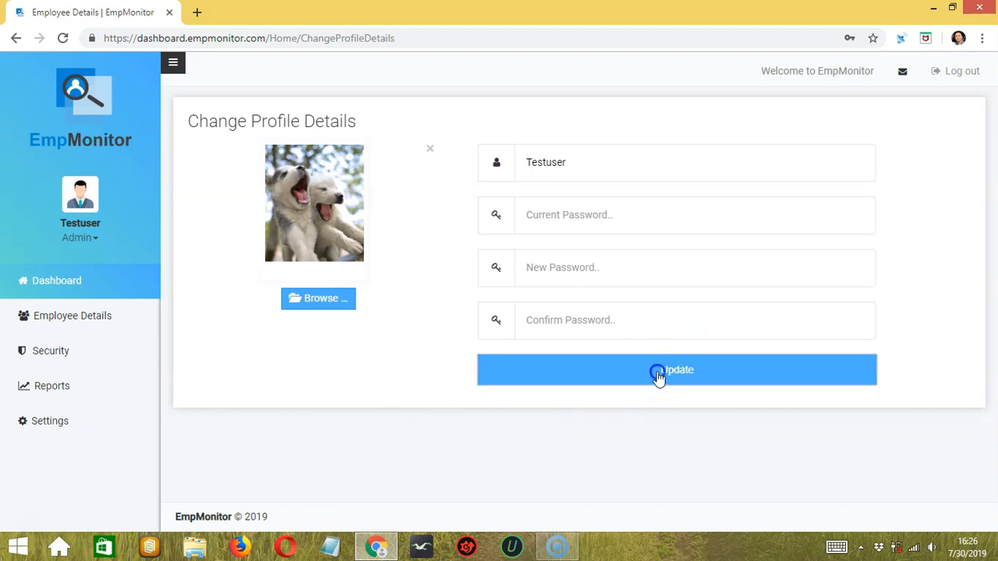
{"action": "left_click", "coordinate": [676, 369]}
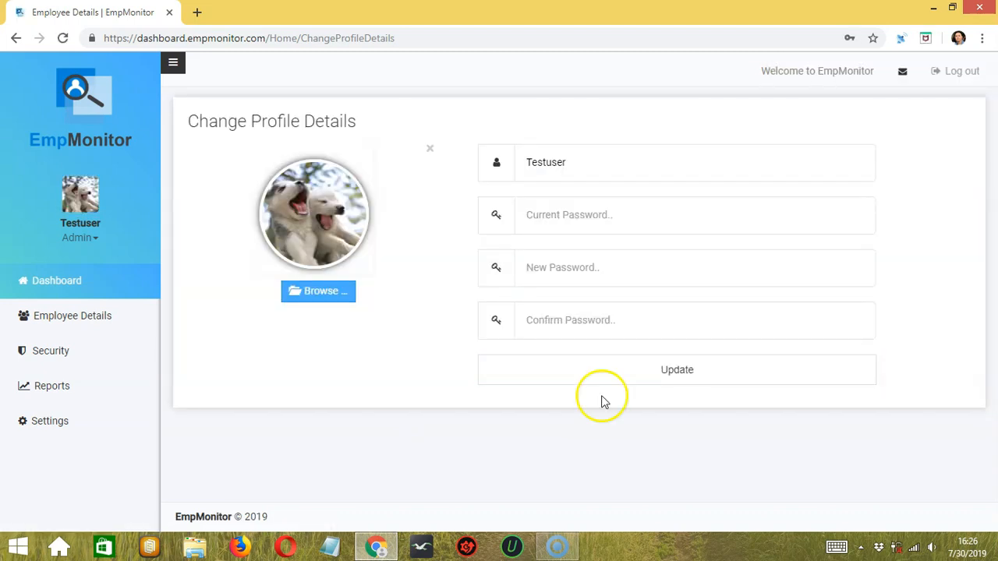
{"action": "mouse_move", "coordinate": [81, 211]}
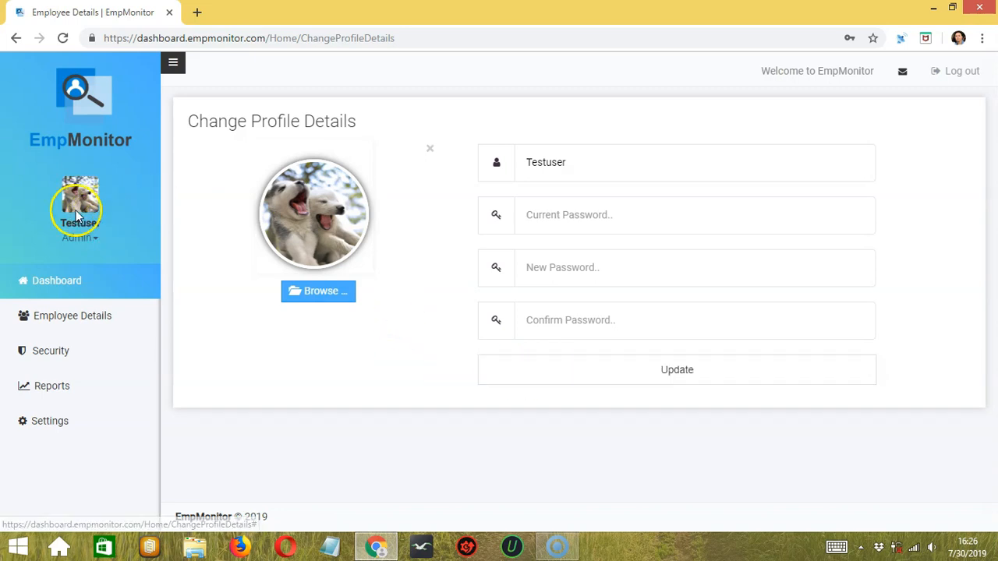
- Return to the admin dashboard from the sidebar, now showing the puppies avatar
{"action": "left_click", "coordinate": [57, 281]}
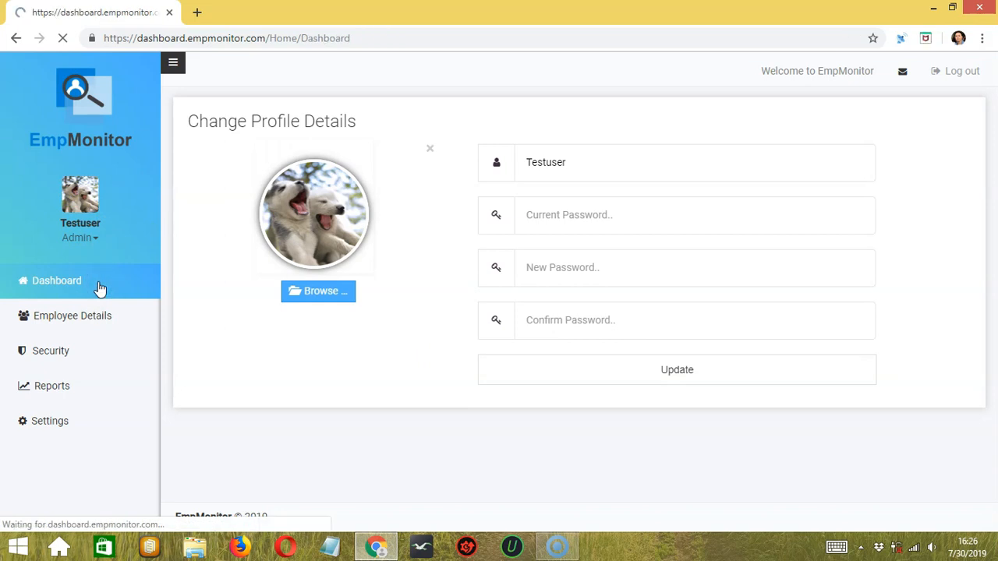
{"action": "left_click", "coordinate": [56, 281]}
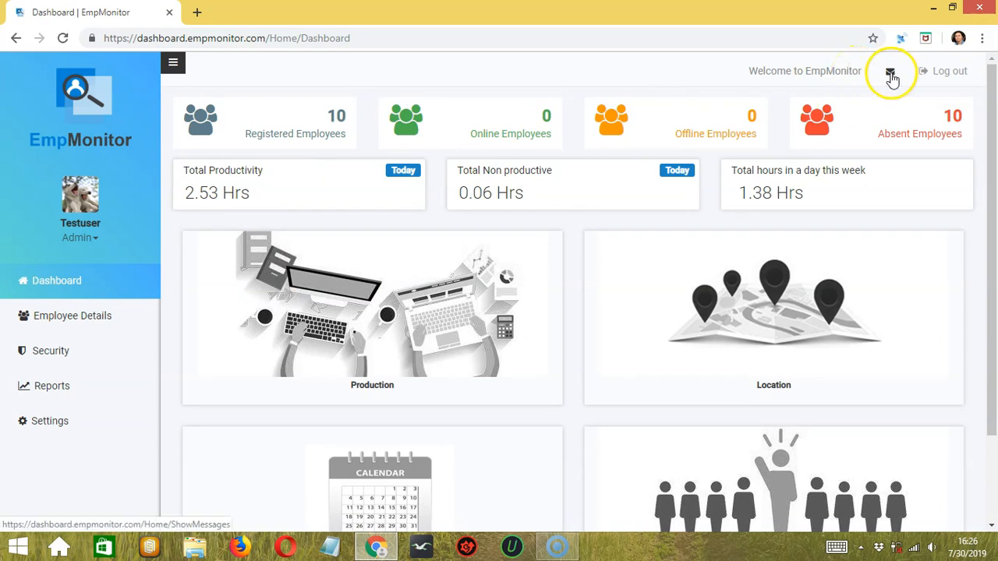
- View the Mail Box page from the top-bar envelope icon; its message table is empty
{"action": "left_click", "coordinate": [892, 72]}
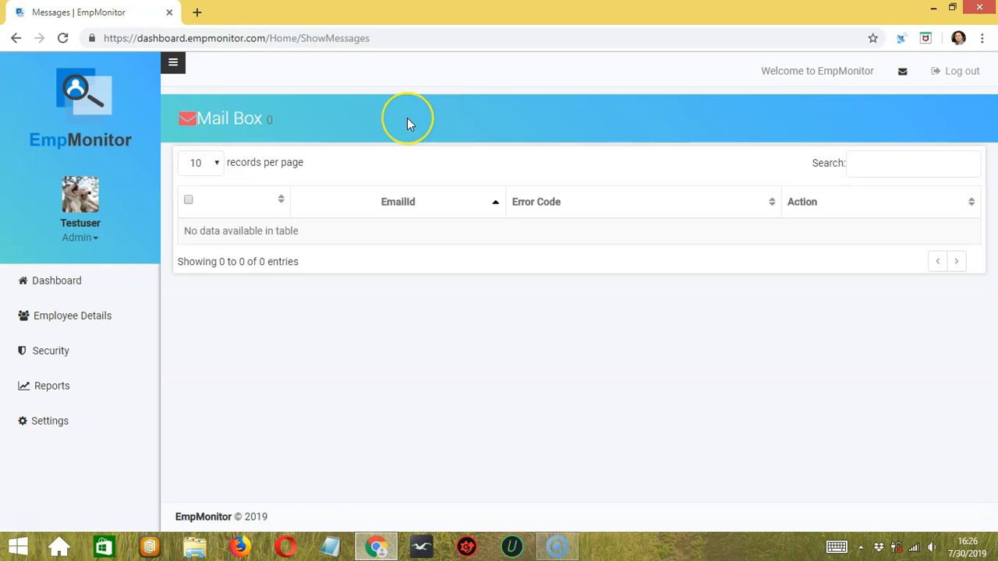
{"action": "mouse_move", "coordinate": [361, 298]}
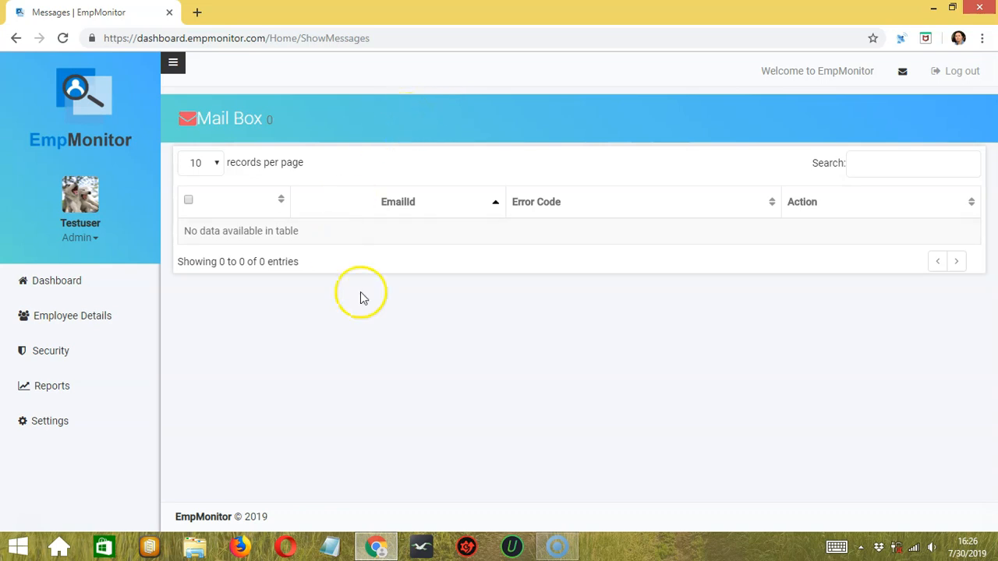
{"action": "mouse_move", "coordinate": [412, 293]}
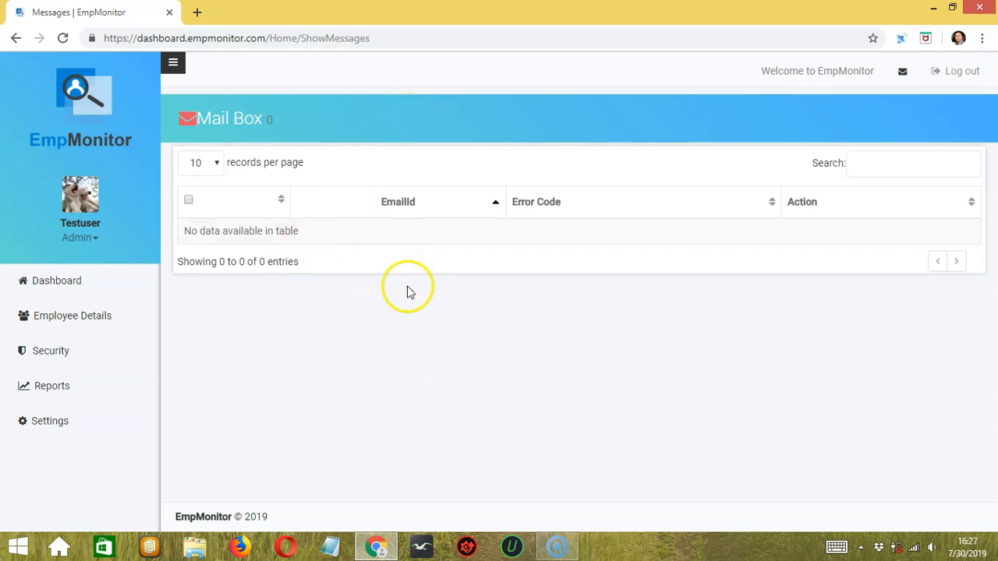
{"action": "mouse_move", "coordinate": [427, 334]}
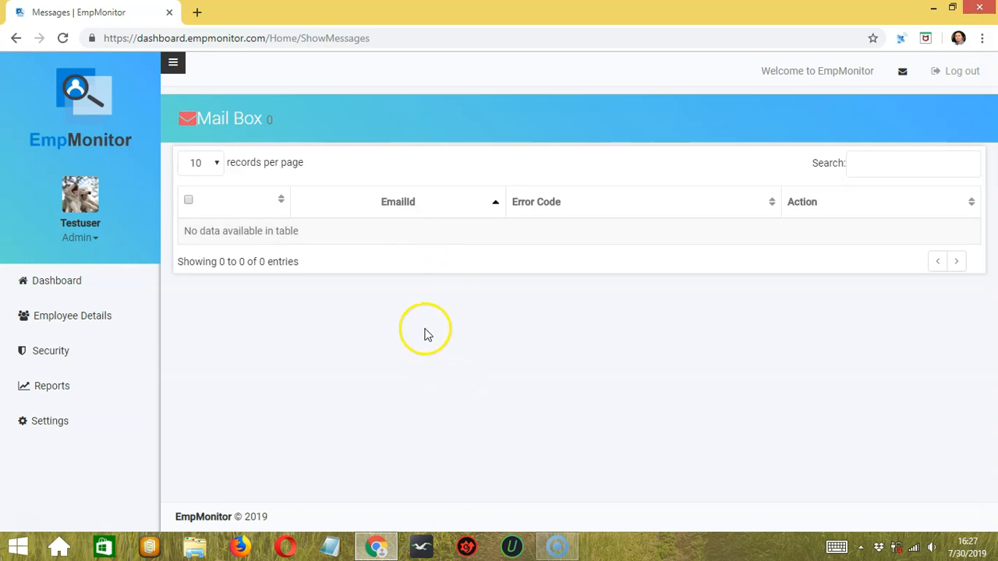
{"action": "mouse_move", "coordinate": [312, 323]}
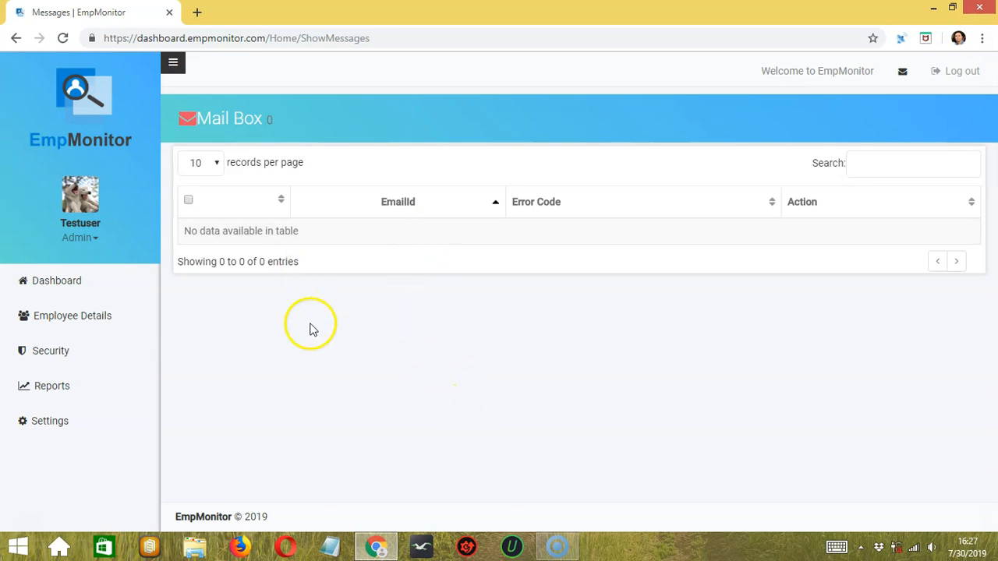
{"action": "mouse_move", "coordinate": [356, 319]}
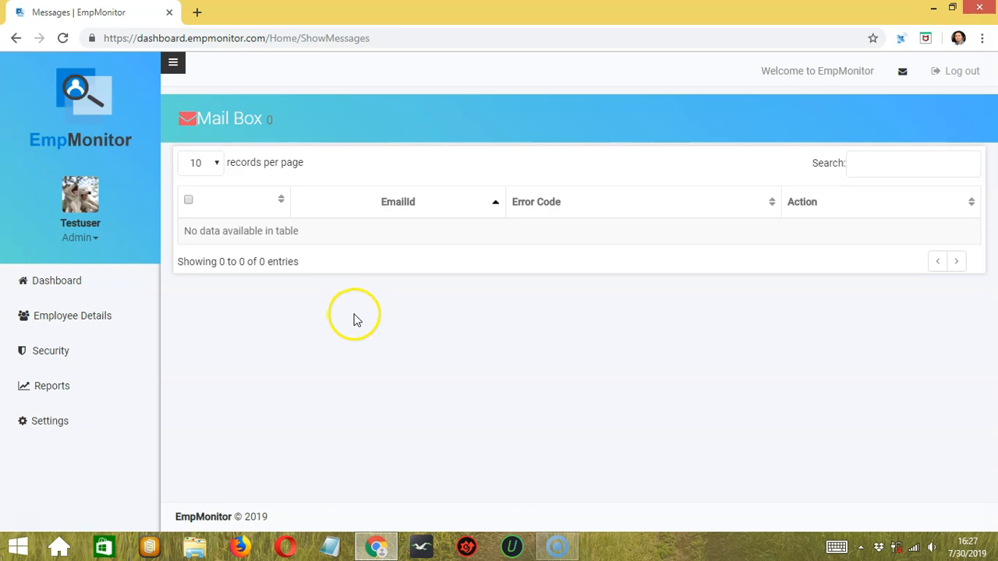
{"action": "mouse_move", "coordinate": [499, 308]}
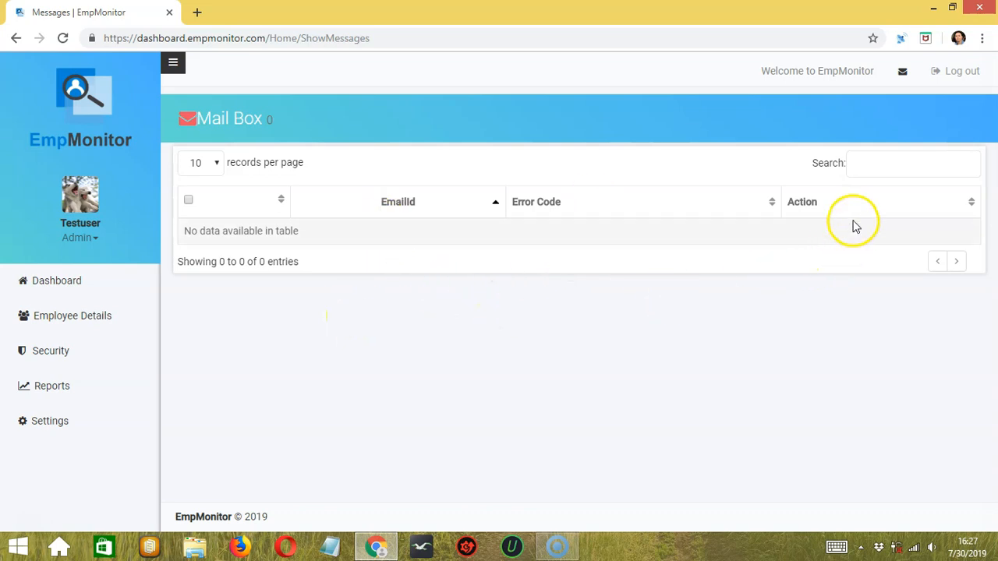
{"action": "mouse_move", "coordinate": [875, 237]}
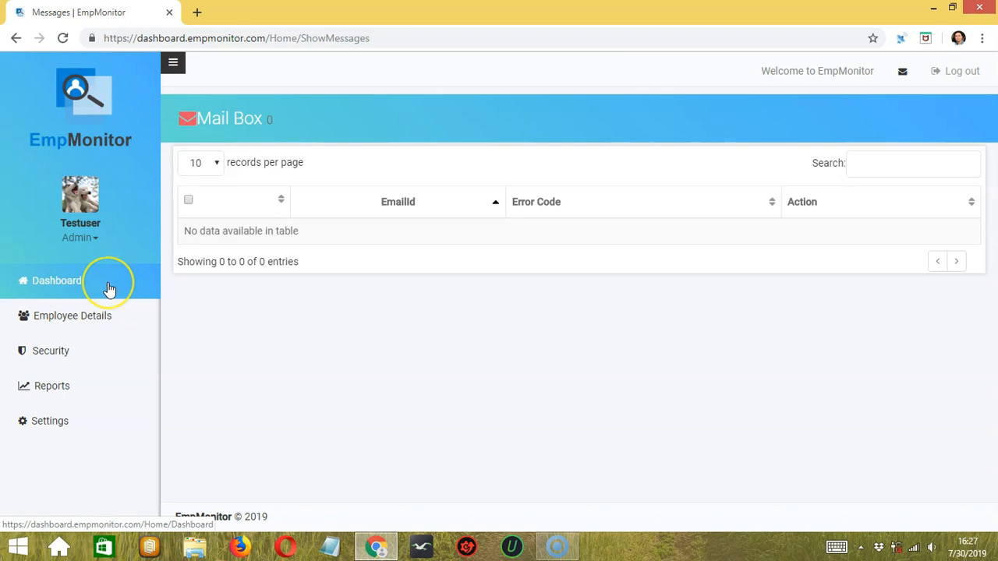
- Return to the admin dashboard with employee counts and productivity totals
{"action": "left_click", "coordinate": [56, 281]}
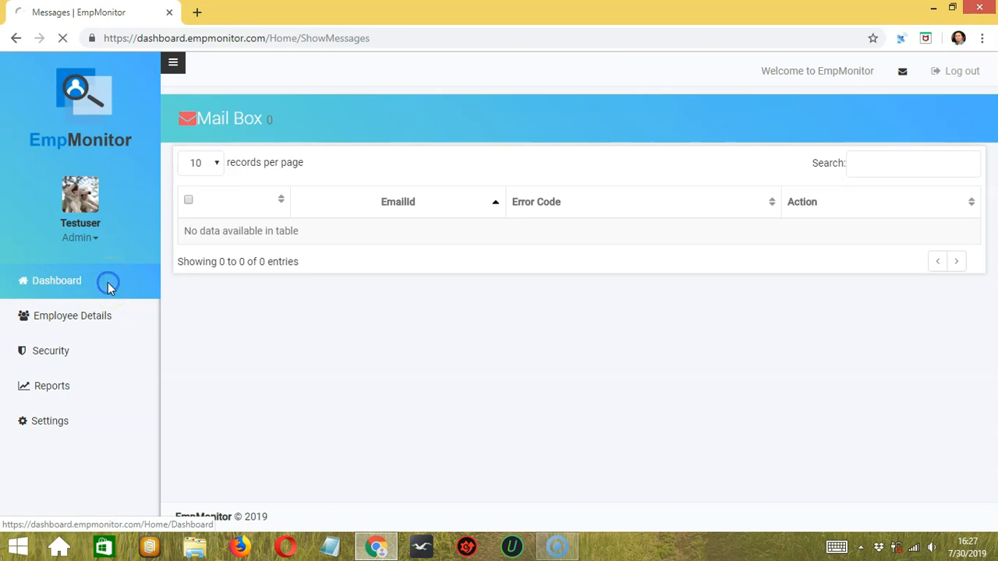
{"action": "left_click", "coordinate": [56, 281]}
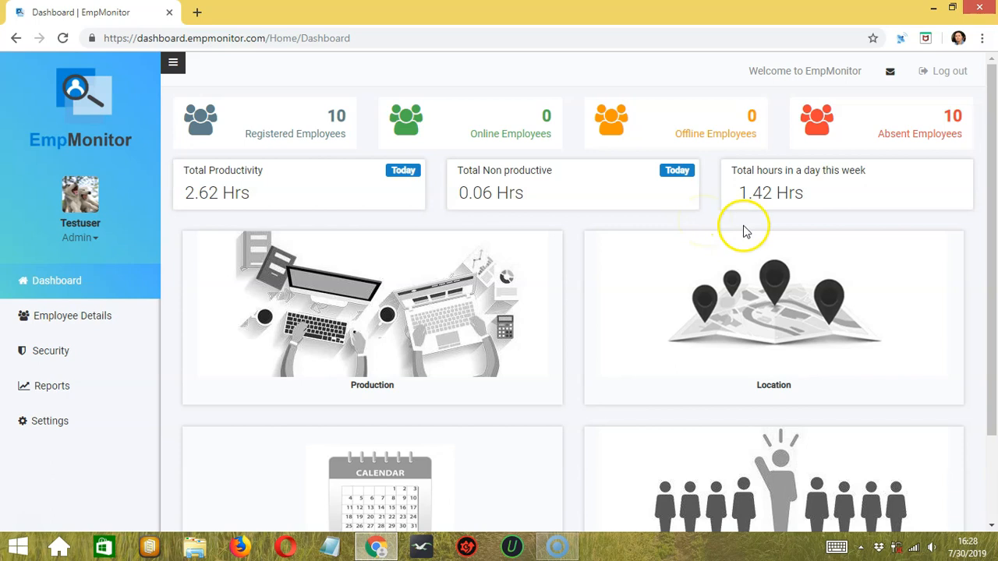
{"action": "mouse_move", "coordinate": [950, 72]}
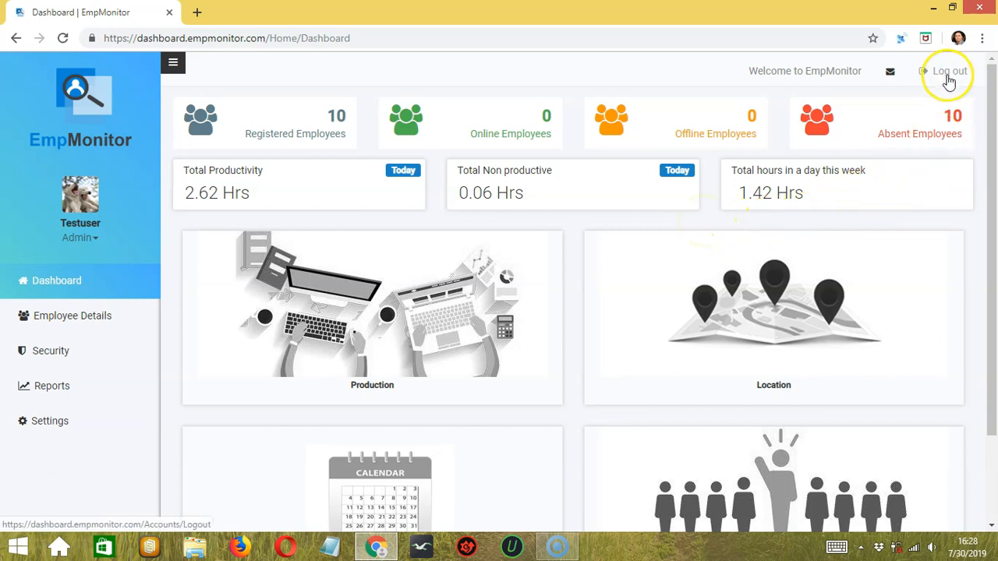
- Log out of the admin account, landing on the login page
{"action": "left_click", "coordinate": [948, 72]}
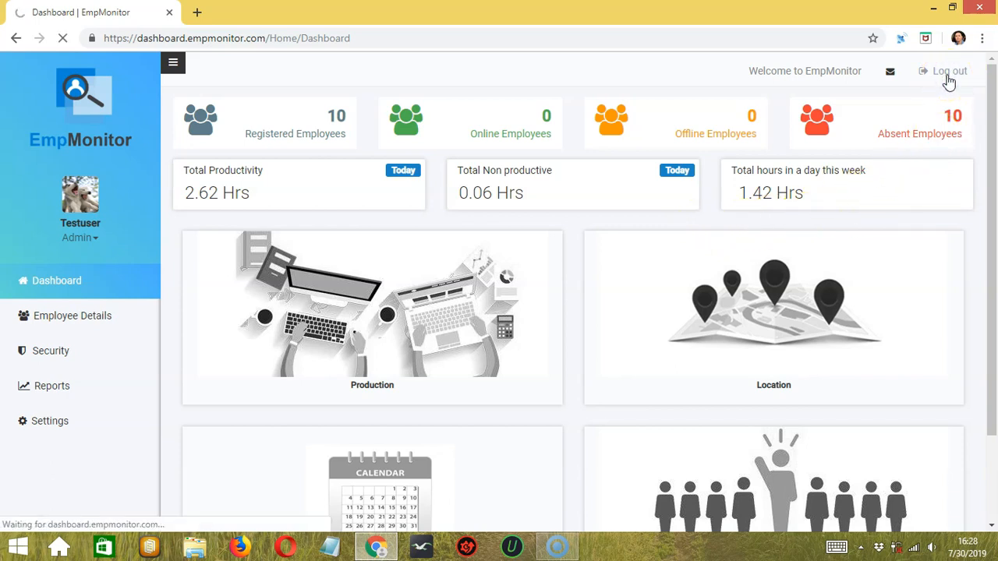
{"action": "left_click", "coordinate": [948, 71]}
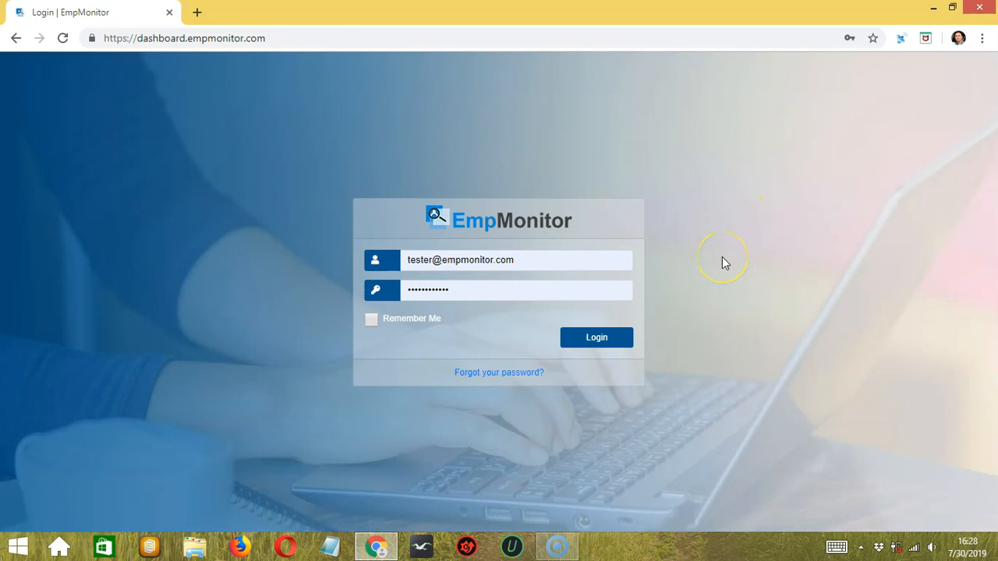